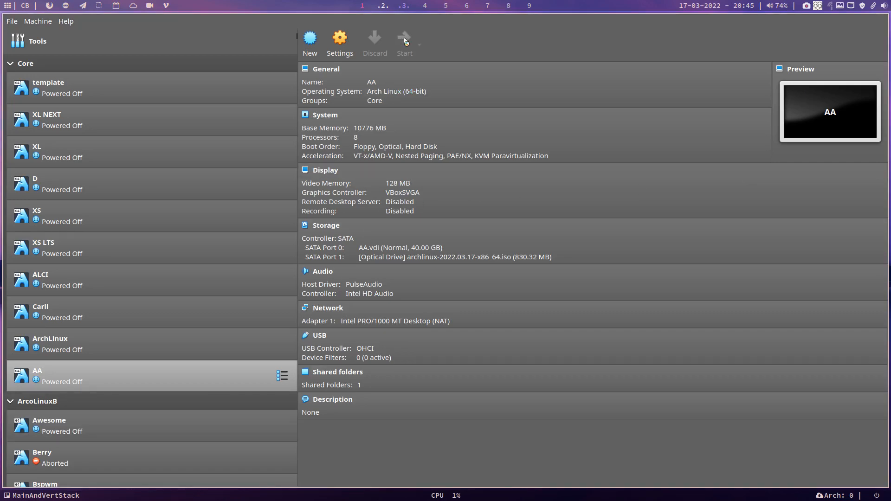
Step: Start the AA VM and boot the 'Arch Linux install medium (x86_64, BIOS)' entry to a root prompt
{"action": "left_click", "coordinate": [404, 40]}
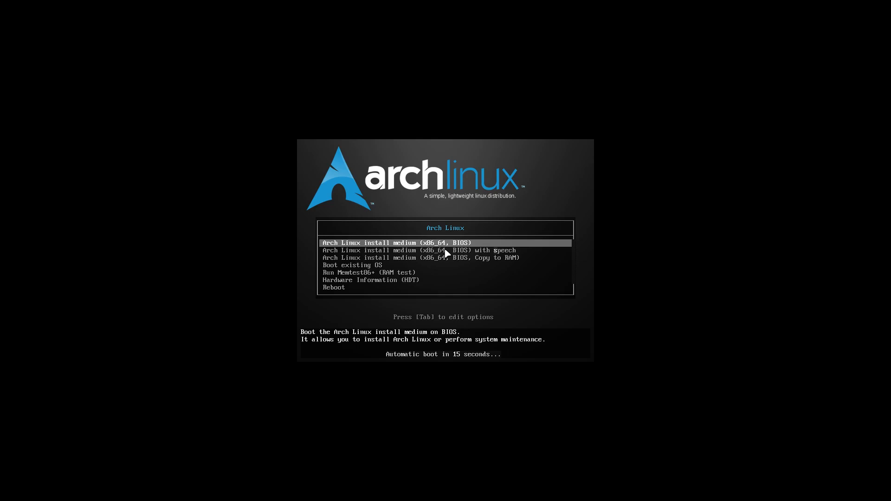
{"action": "key", "text": "Return"}
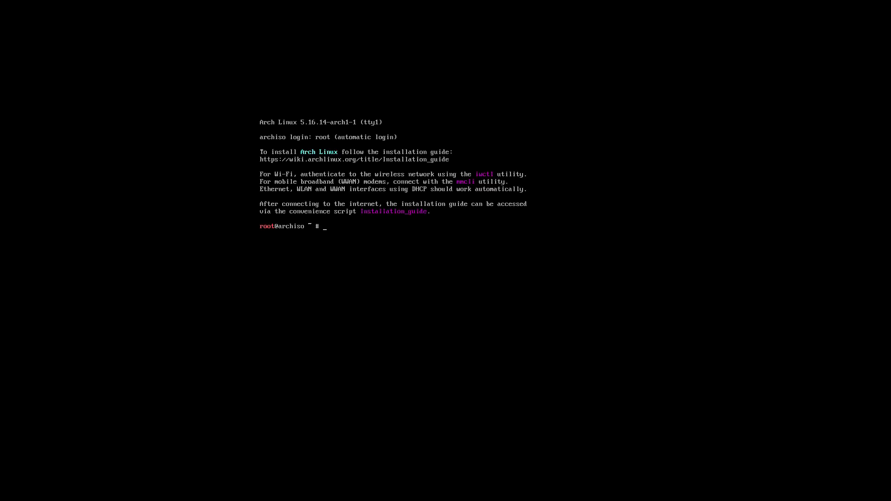
Step: Run the alis install script, answering 'y' to fetch the latest code, and let it partition and configure
{"action": "type", "text": "q"}
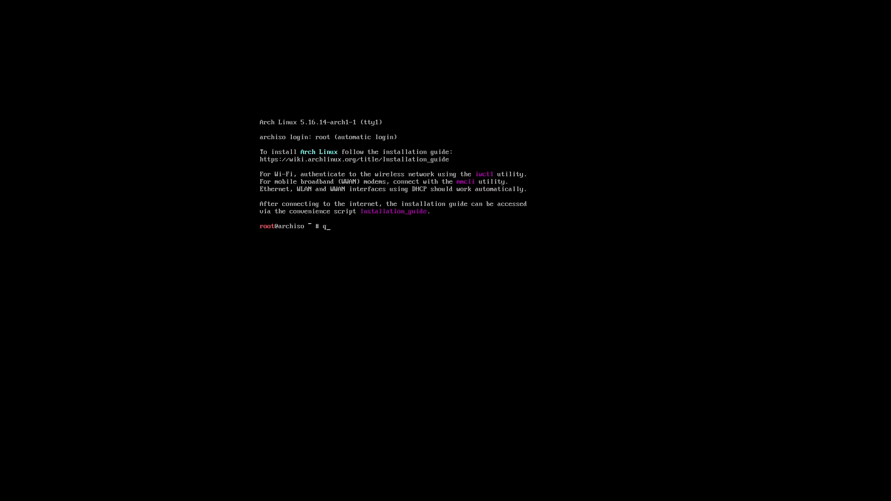
{"action": "type", "text": "alis"}
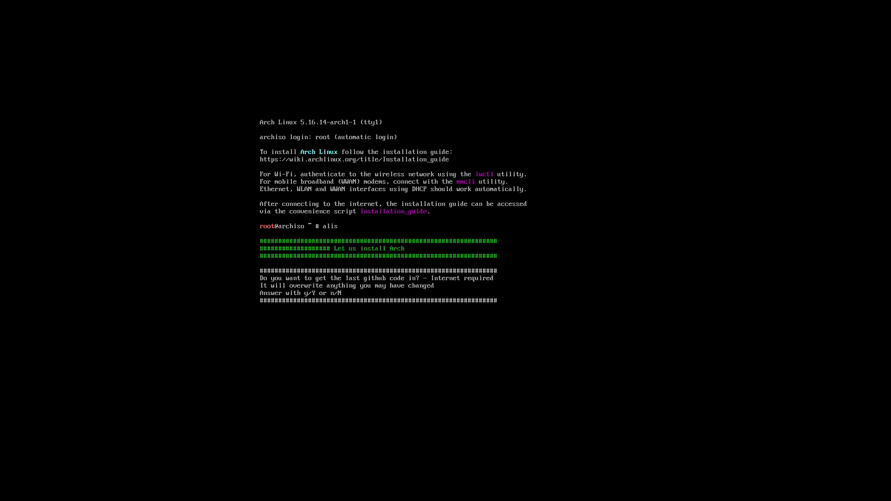
{"action": "type", "text": "y"}
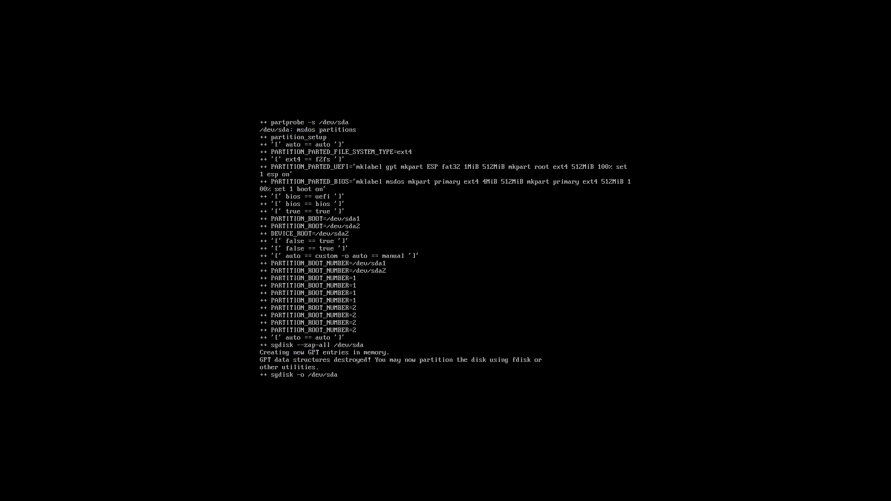
{"action": "scroll", "scroll_direction": "down", "scroll_amount": 3}
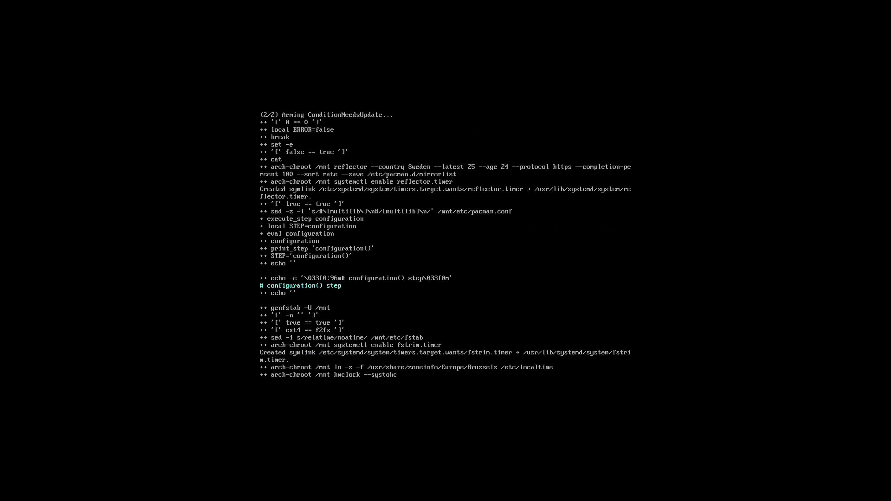
Step: Let alis install packages and GRUB, then reboot into the LightDM graphical login screen
{"action": "scroll", "scroll_direction": "down", "scroll_amount": 3}
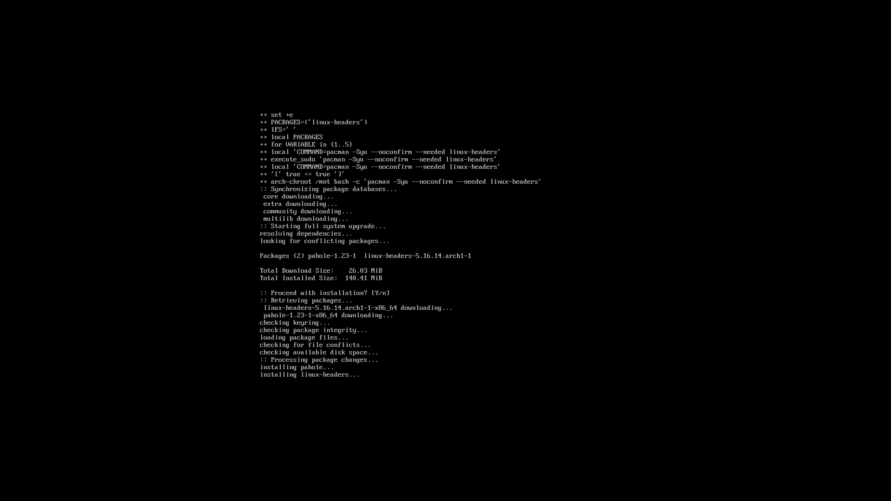
{"action": "scroll", "scroll_direction": "down", "scroll_amount": 3}
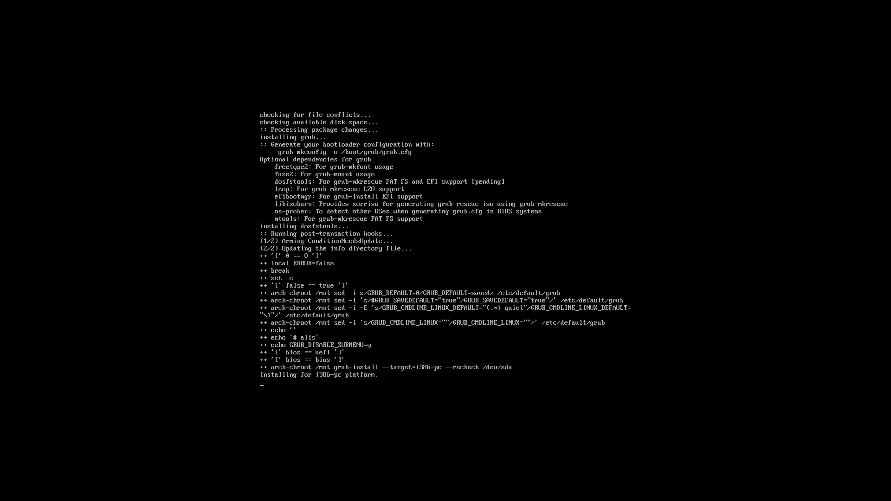
{"action": "scroll", "scroll_direction": "down", "scroll_amount": 3}
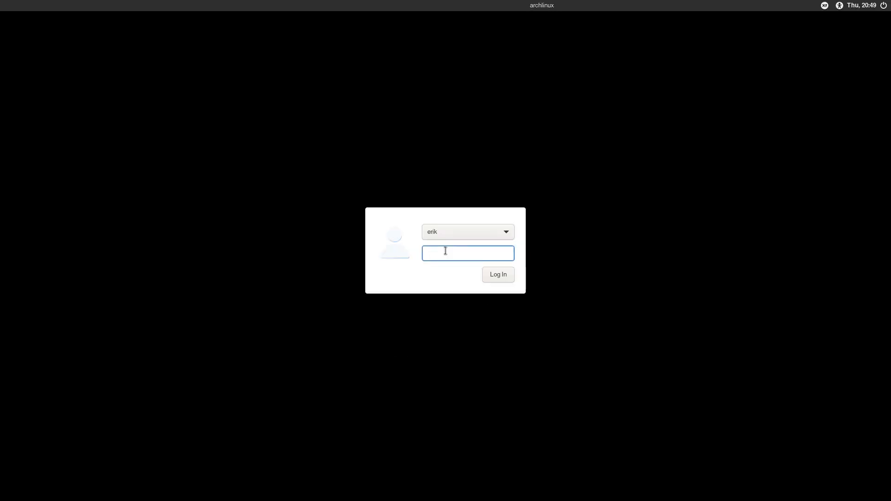
Step: Log in to the new Xfce desktop and launch Firefox from the dock
{"action": "left_click", "coordinate": [497, 275]}
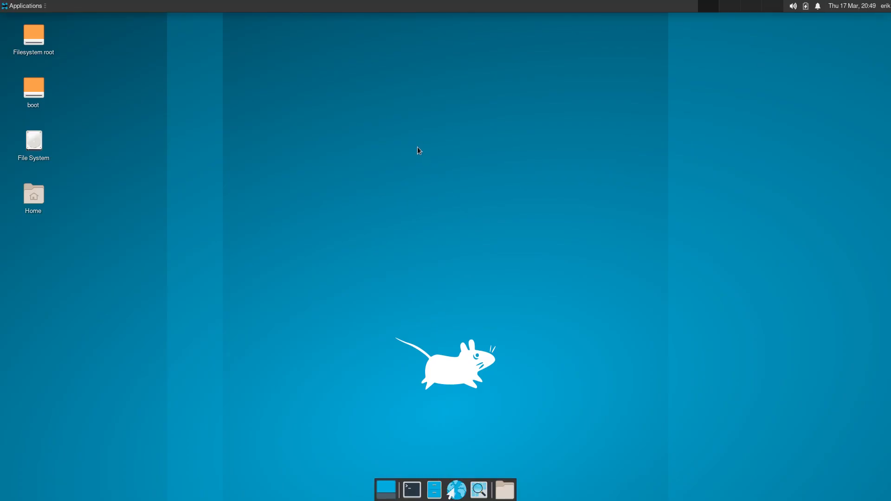
{"action": "mouse_move", "coordinate": [25, 8]}
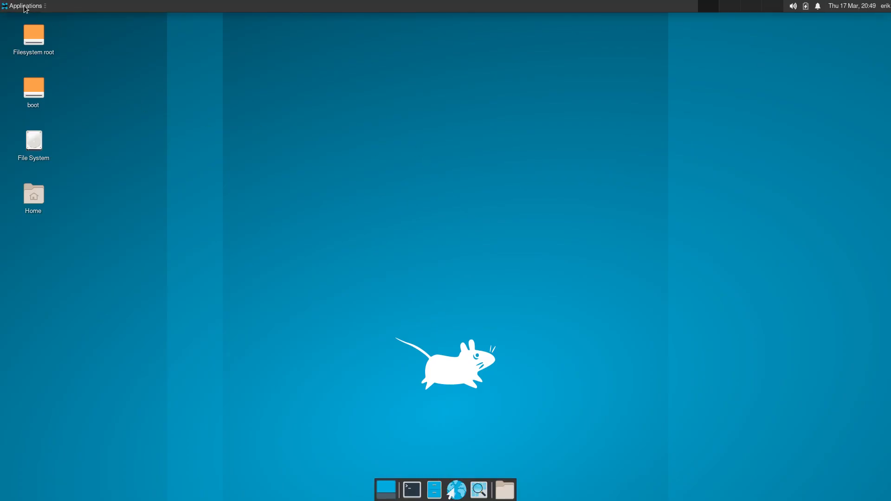
{"action": "left_click", "coordinate": [24, 5]}
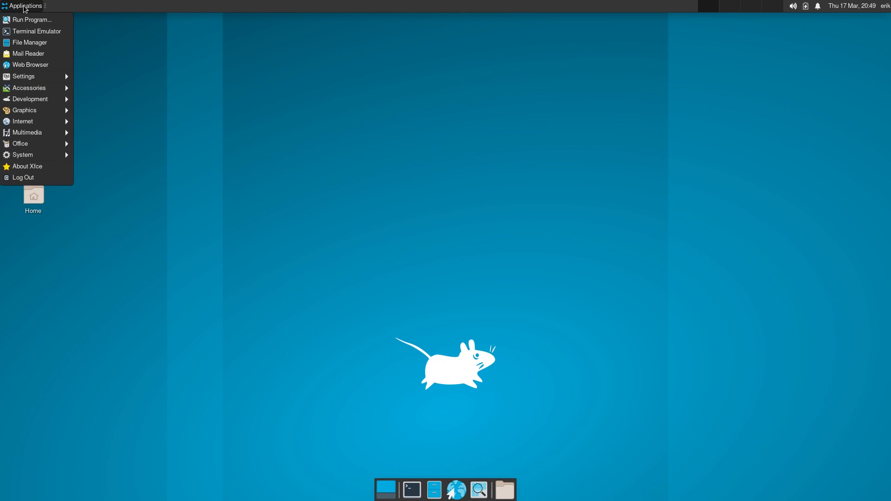
{"action": "mouse_move", "coordinate": [23, 76]}
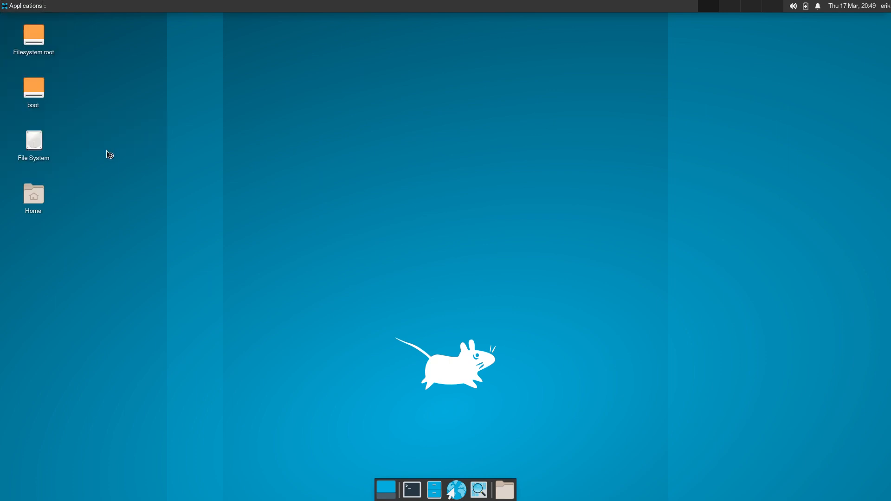
{"action": "left_click", "coordinate": [457, 489]}
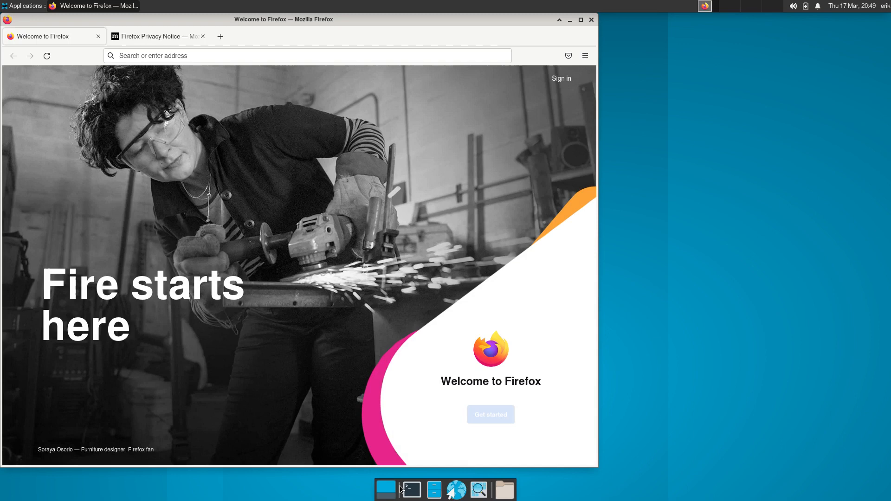
Step: Run 'sudo pacman -Syyu' in a terminal (nothing to do), close it, and browse to arcolinux.info
{"action": "left_click", "coordinate": [411, 489]}
{"action": "type", "text": "sudo pacman -"}
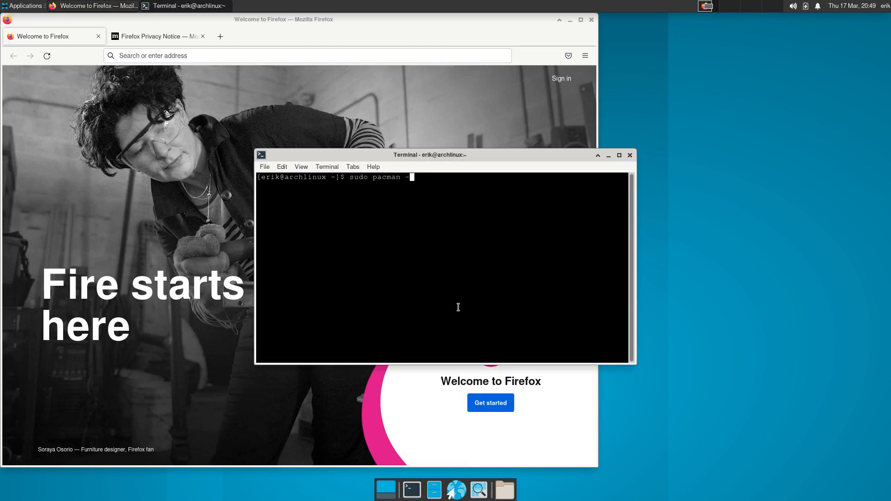
{"action": "type", "text": "Syyu"}
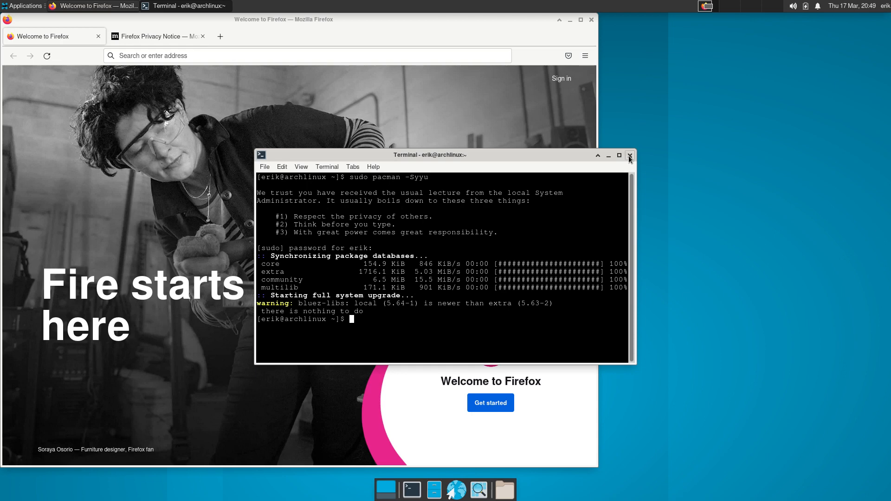
{"action": "left_click", "coordinate": [630, 155]}
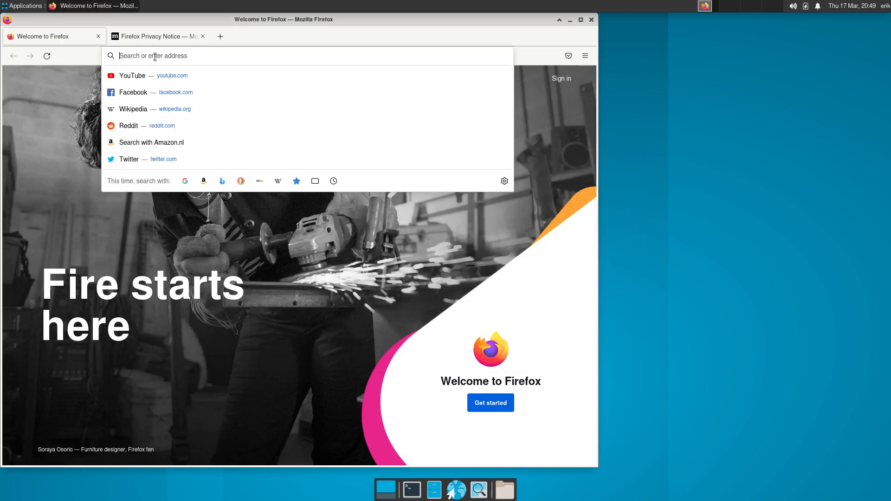
{"action": "type", "text": "https://www.arcolinux.info"}
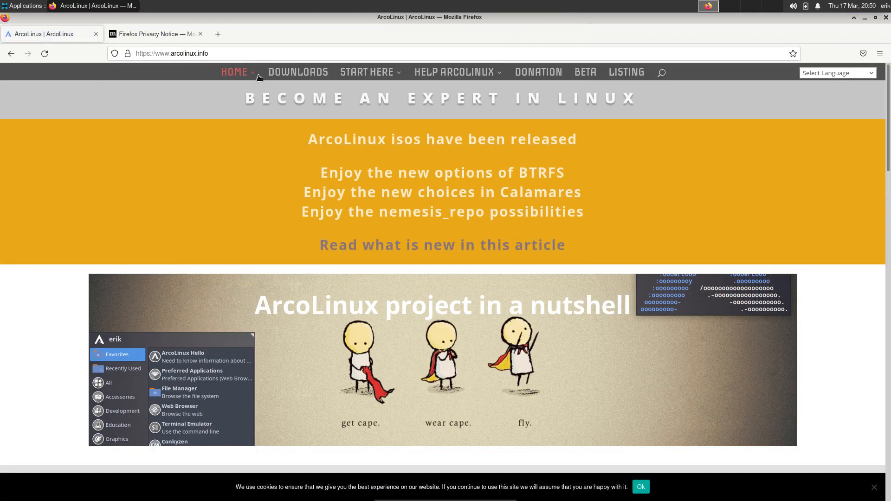
Step: Download the ArcoLinux Spices Application package and get a terminal in the Downloads folder
{"action": "left_click", "coordinate": [367, 72]}
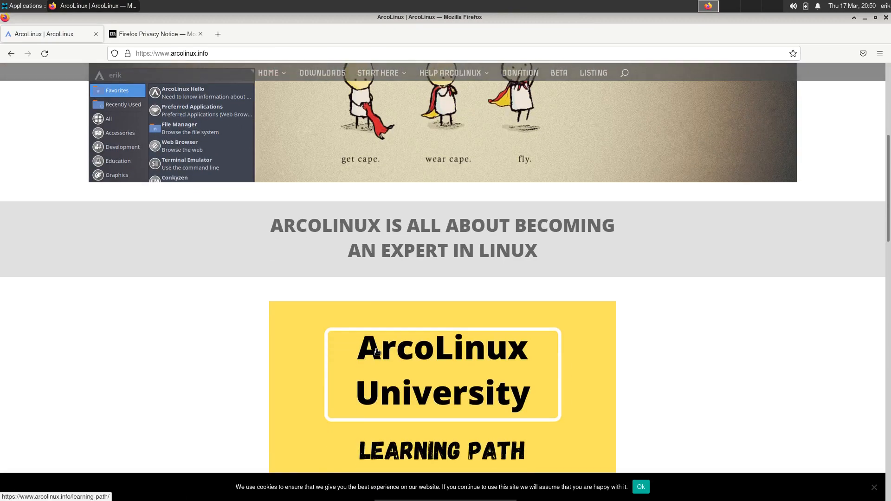
{"action": "scroll", "scroll_direction": "down", "scroll_amount": 3}
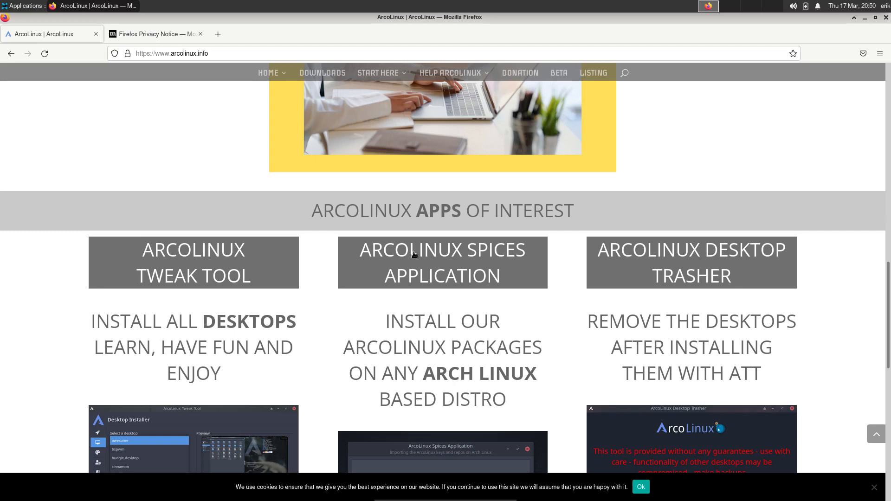
{"action": "left_click", "coordinate": [442, 263]}
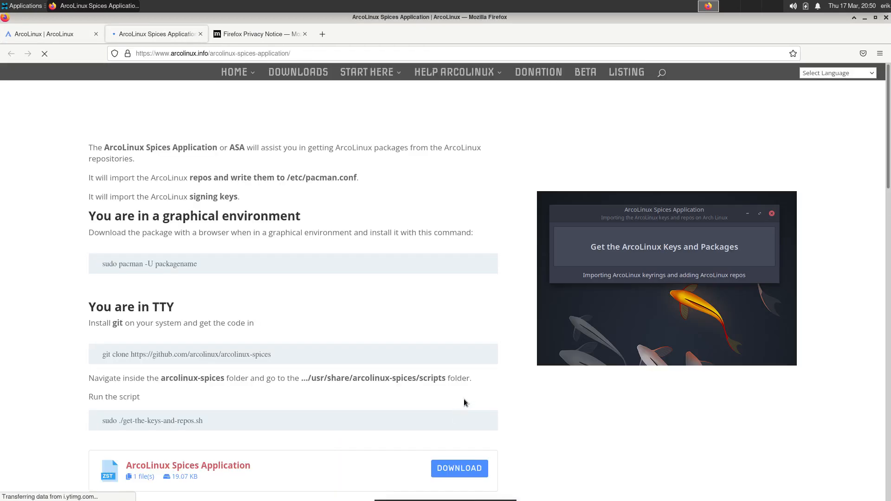
{"action": "scroll", "scroll_direction": "down", "scroll_amount": 3}
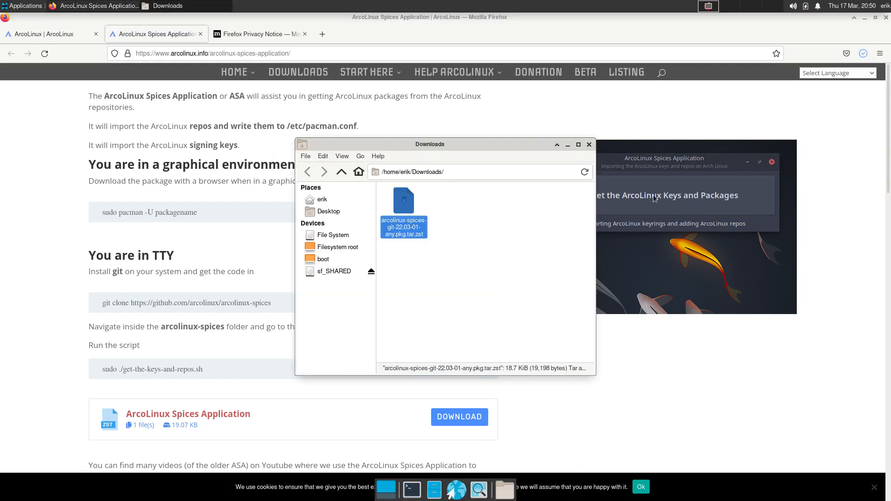
{"action": "left_click", "coordinate": [412, 489]}
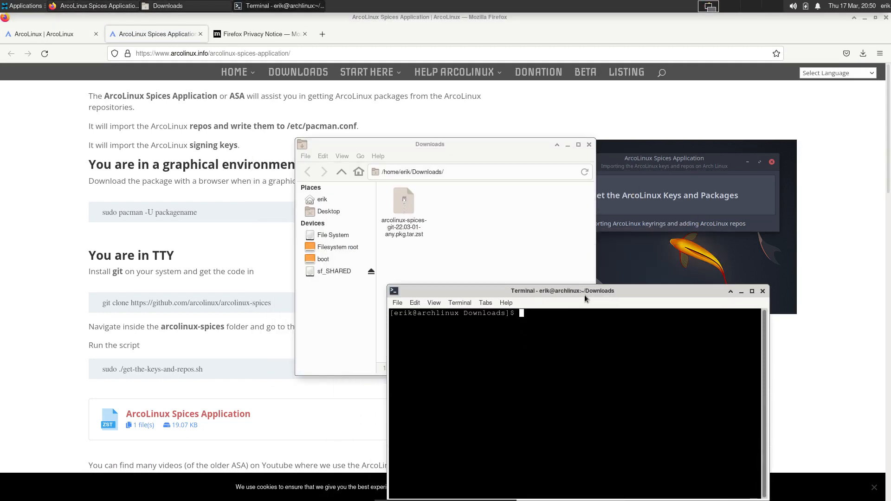
Step: Install the downloaded spices package with 'sudo pacman -U'
{"action": "type", "text": "sudo pacman"}
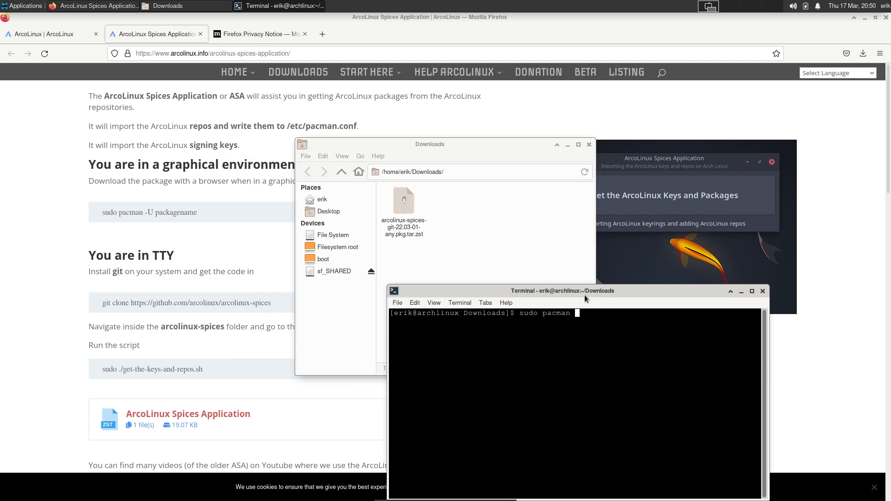
{"action": "type", "text": "-U a"}
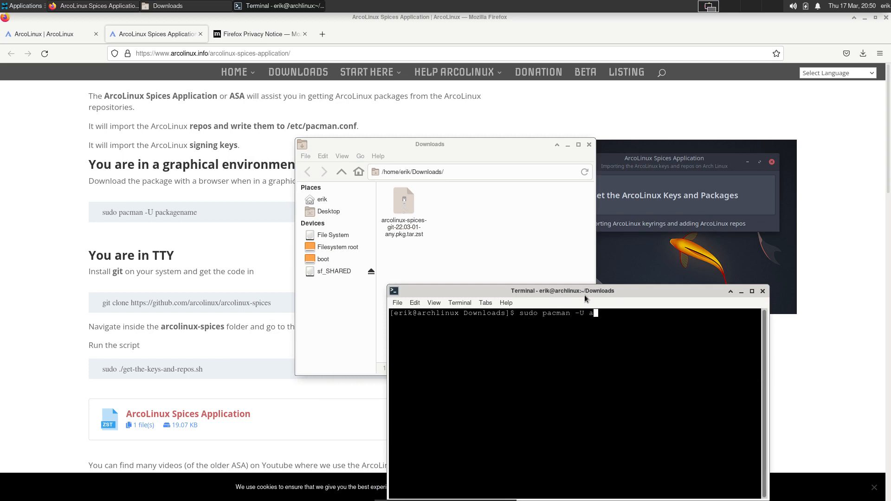
{"action": "type", "text": "r"}
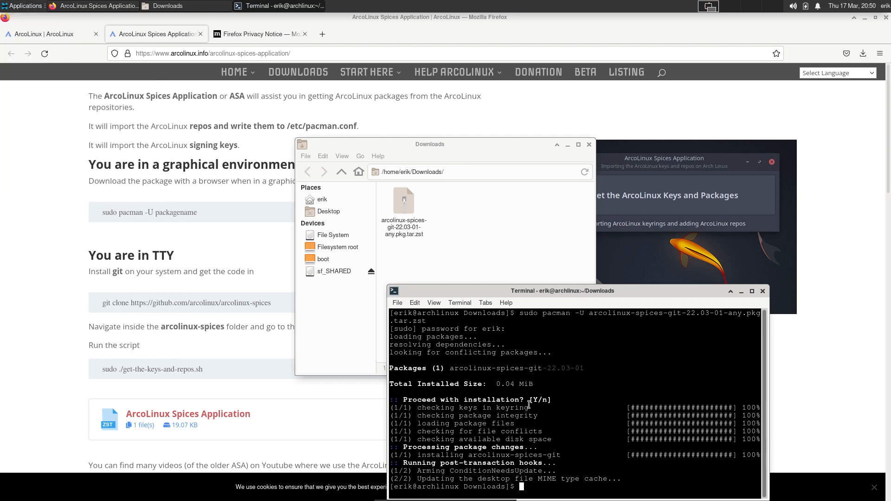
Step: Launch arcolinux-spices, authenticate, fetch the ArcoLinux keys and packages, then close the app
{"action": "type", "text": "arcolinux-spices"}
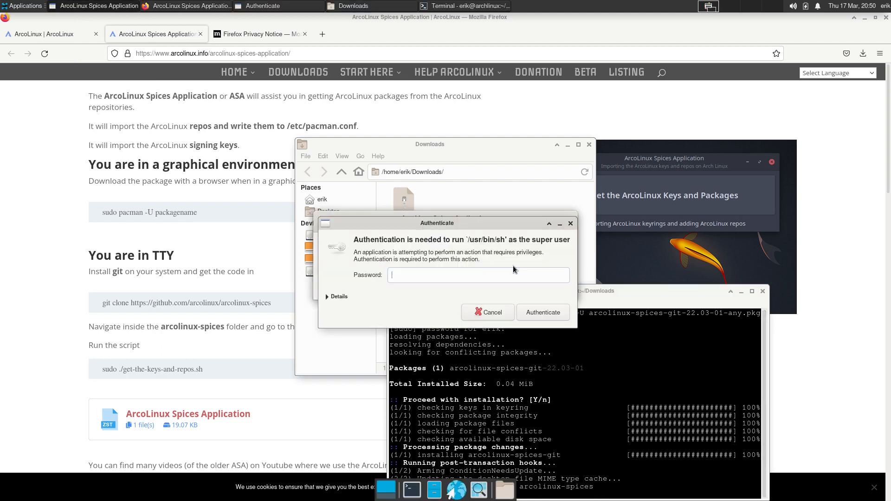
{"action": "left_click", "coordinate": [541, 312]}
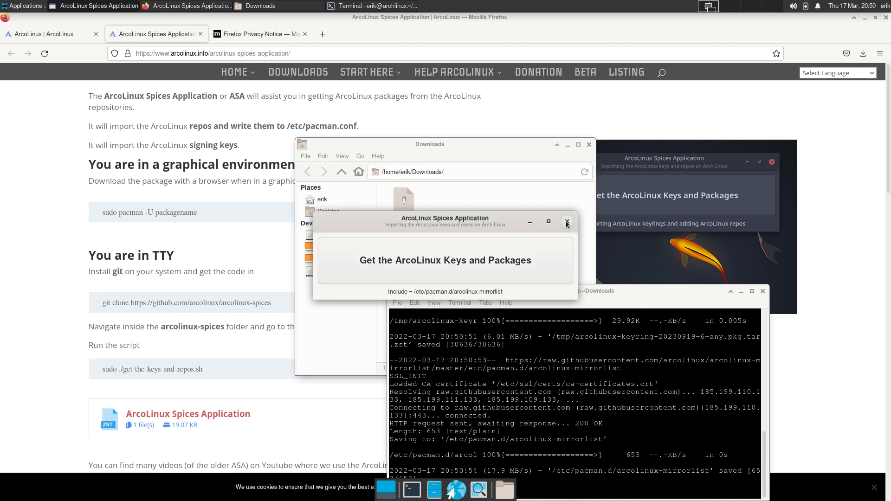
{"action": "left_click", "coordinate": [566, 222]}
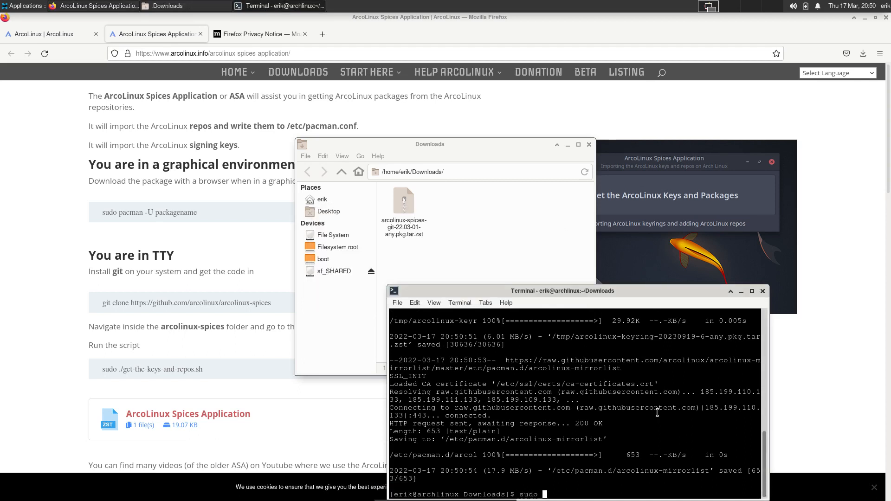
Step: Run a full 'sudo pacman -Syyu' upgrade, maximize the terminal and Tab-list the arcolinux packages
{"action": "type", "text": "pacman -S"}
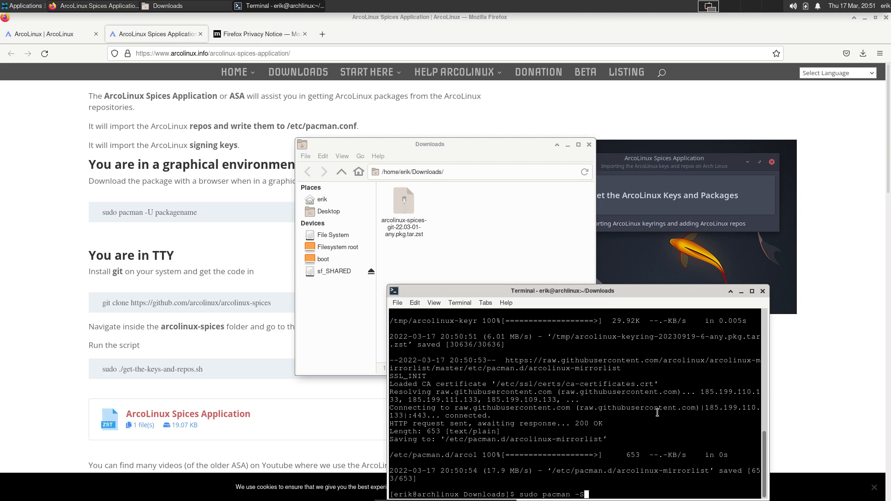
{"action": "key", "text": "Return"}
{"action": "type", "text": "sudo pacman"}
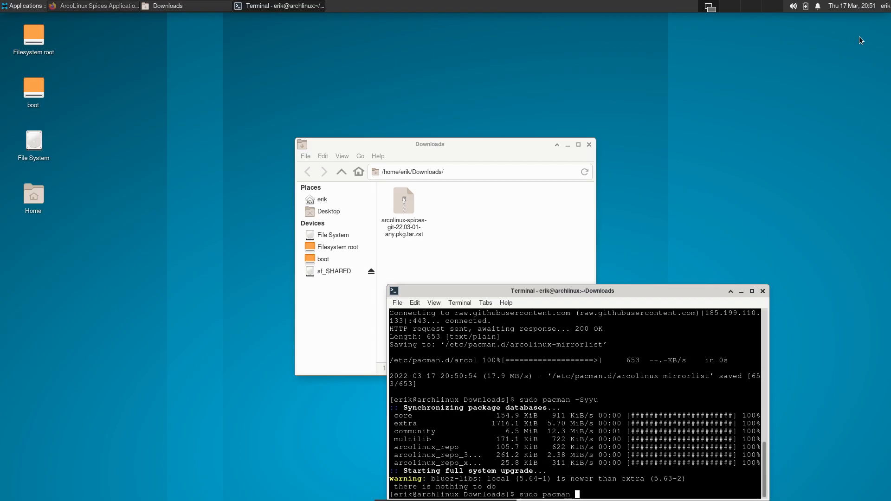
{"action": "left_click", "coordinate": [751, 291]}
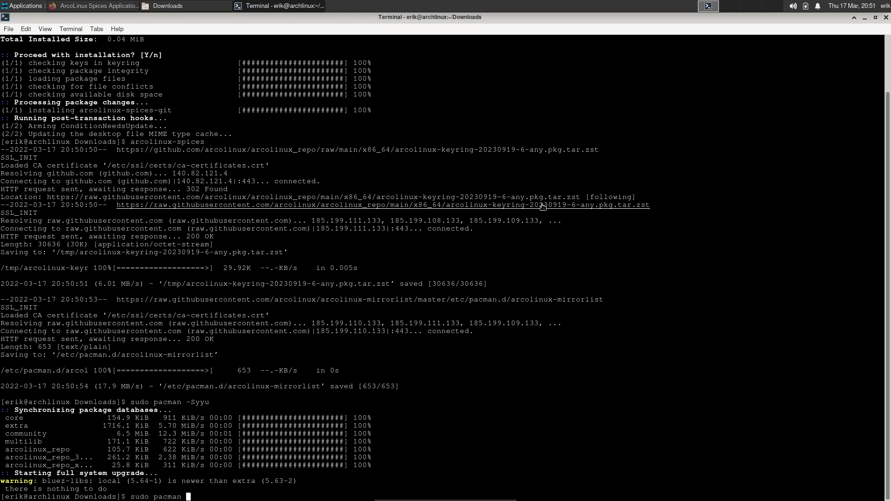
{"action": "type", "text": "-S"}
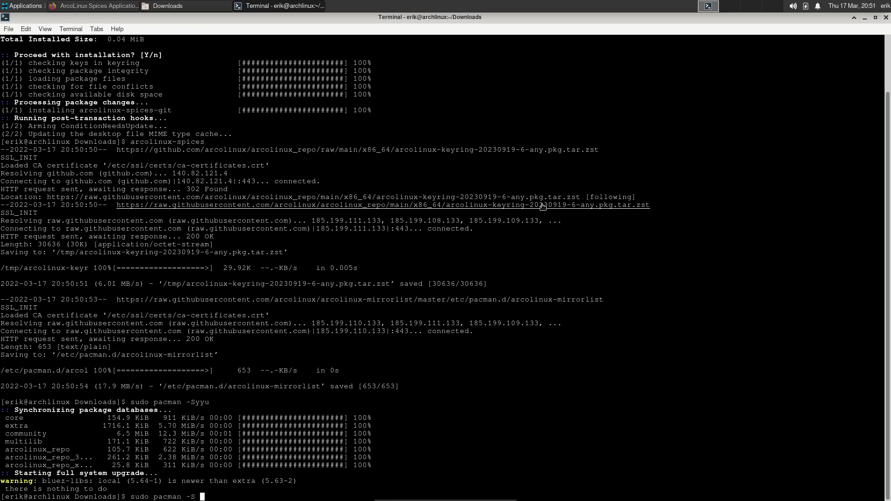
{"action": "type", "text": "arco"}
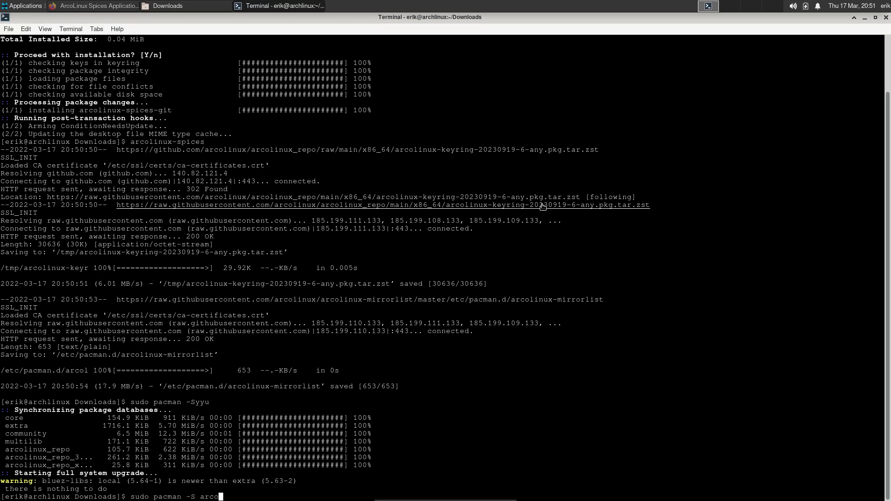
{"action": "key", "text": "Tab"}
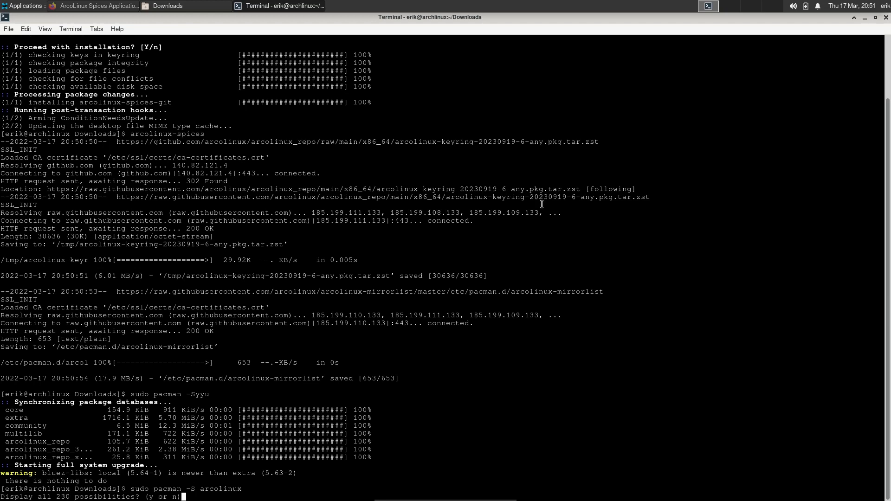
{"action": "type", "text": "y"}
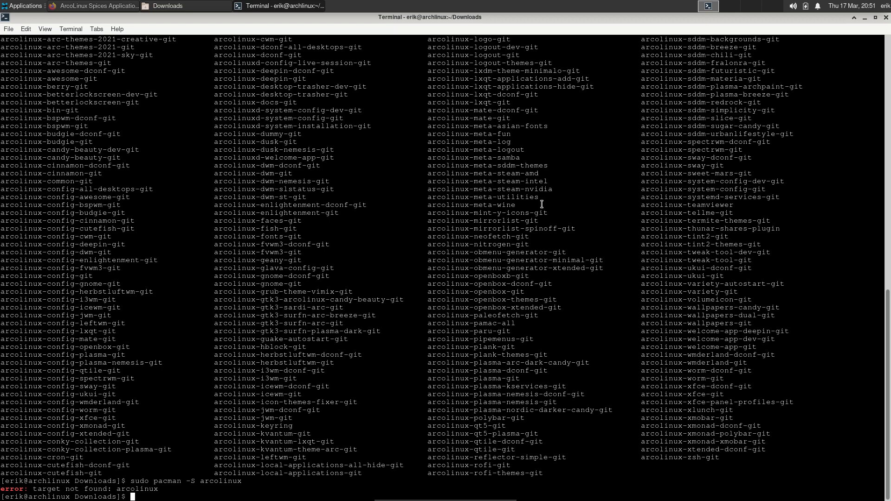
Step: Install arcolinux-system-config-git, run get-nemesis to clone arcolinux-nemesis, then exit the terminal
{"action": "type", "text": "sudo pacman -S arc"}
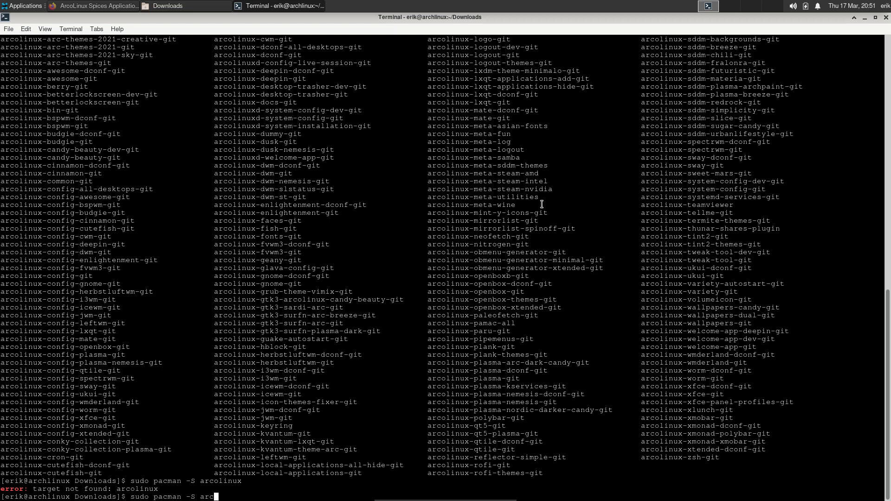
{"action": "type", "text": "linux-"}
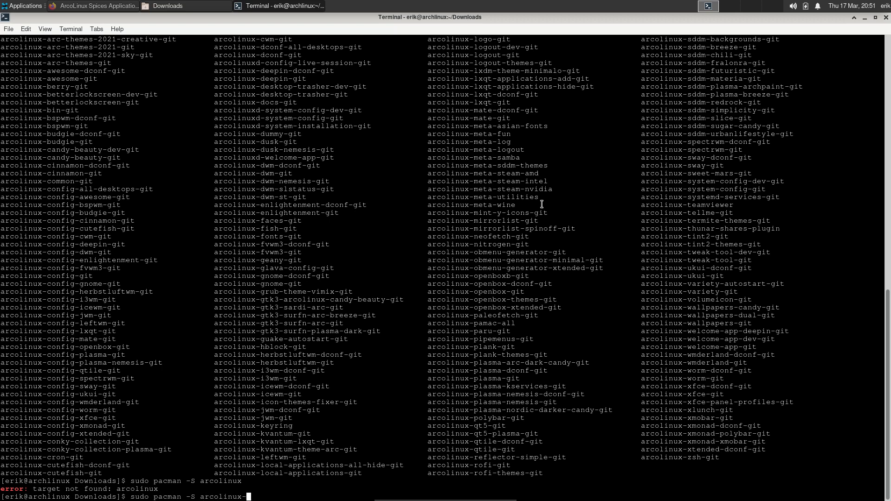
{"action": "type", "text": "-system"}
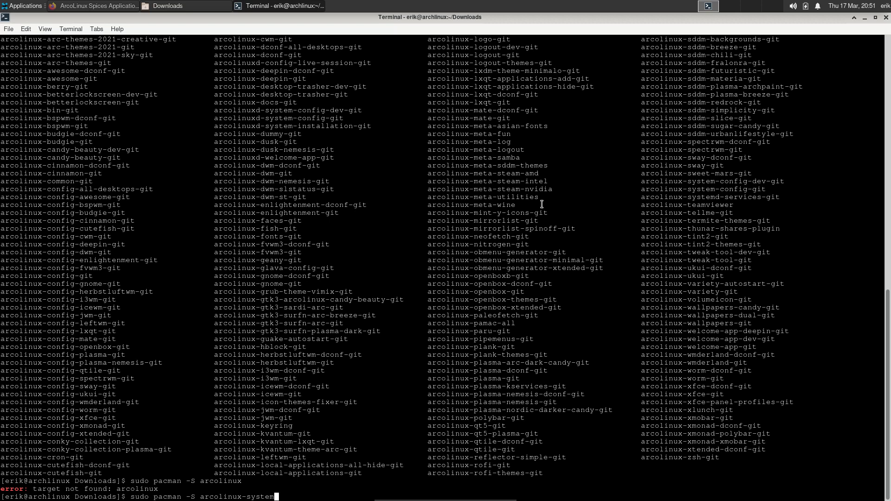
{"action": "type", "text": "config-git"}
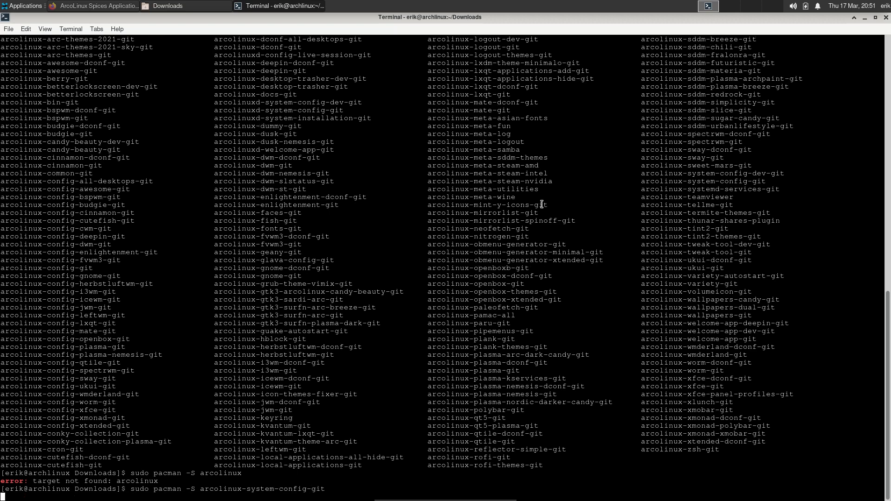
{"action": "key", "text": "Return"}
{"action": "type", "text": "g"}
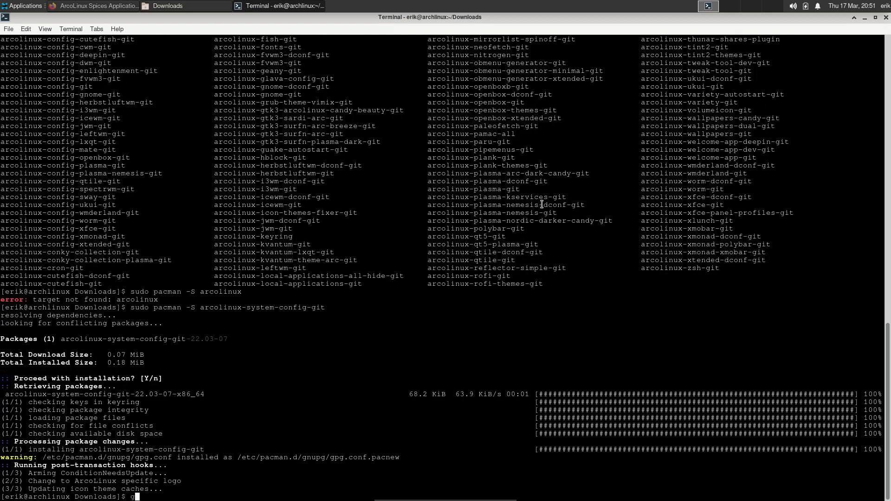
{"action": "type", "text": "et-nemesis"}
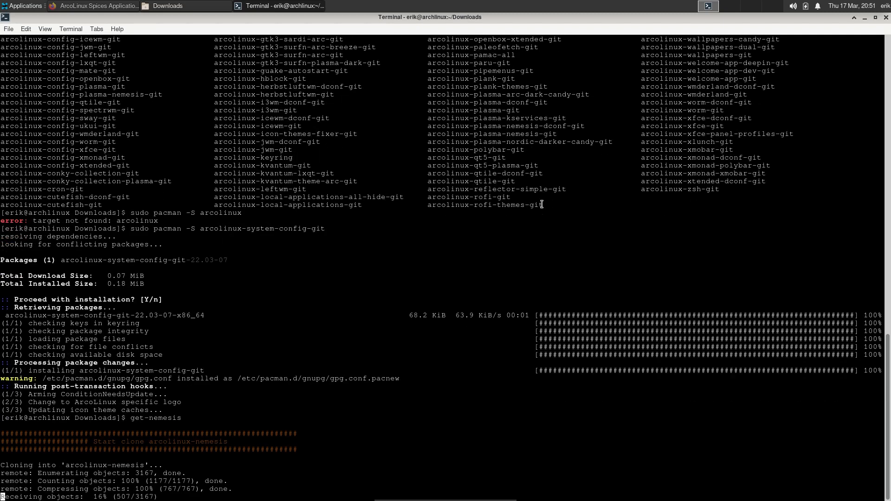
{"action": "type", "text": "q"}
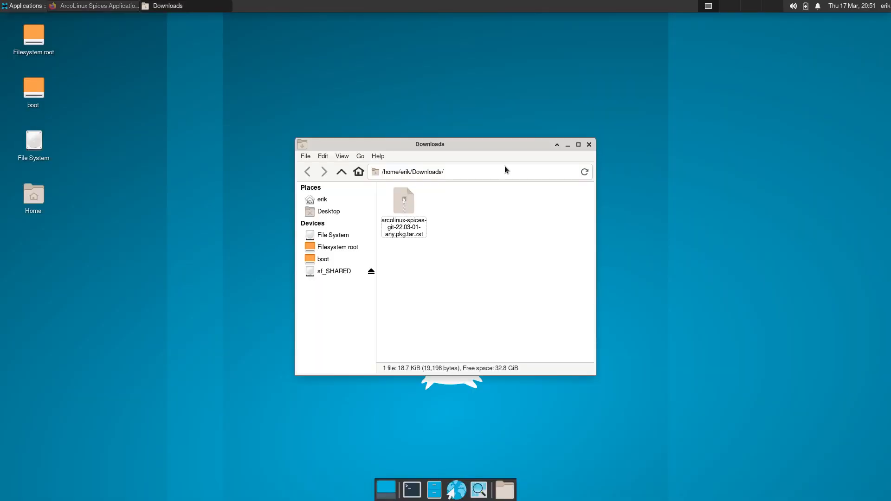
Step: Navigate Thunar from home into DATA and the cloned arcolinux-nemesis folder
{"action": "left_click", "coordinate": [341, 172]}
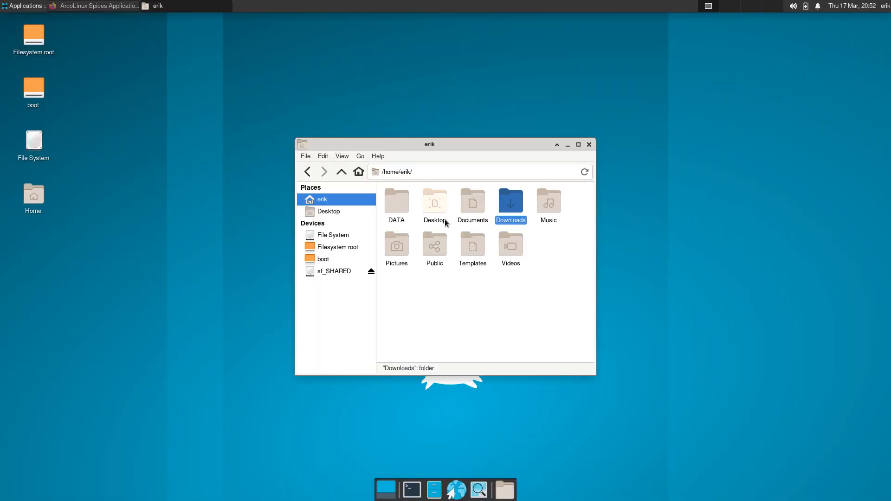
{"action": "double_click", "coordinate": [396, 202]}
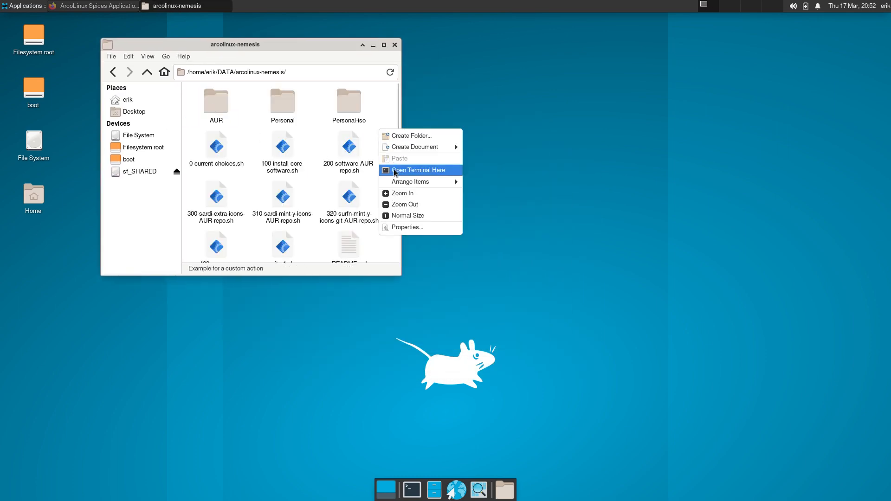
Step: Run ./0-current-choices.sh from a terminal in arcolinux-nemesis while viewing the script in Sublime Text
{"action": "left_click", "coordinate": [418, 170]}
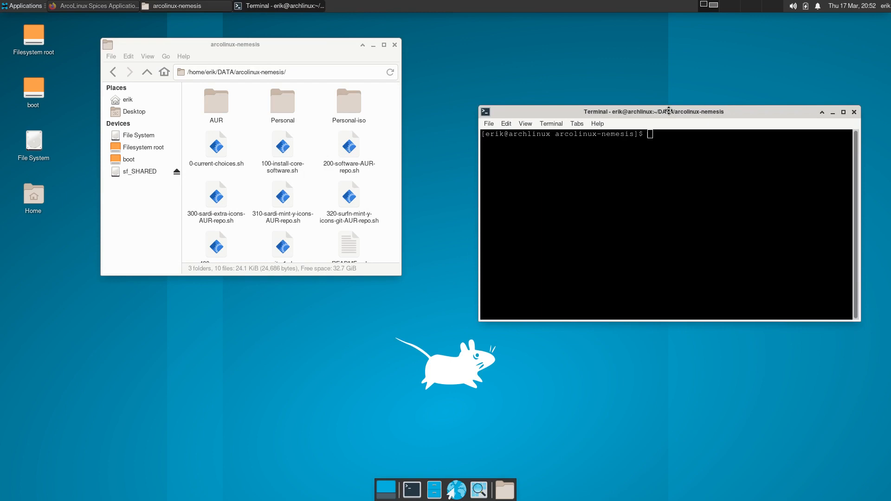
{"action": "type", "text": "./0-current-choices.sh"}
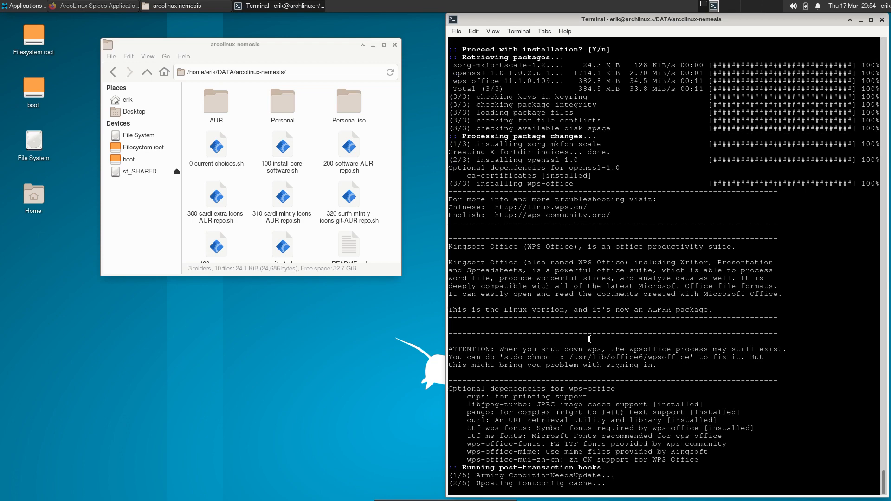
{"action": "scroll", "scroll_direction": "down", "scroll_amount": 3}
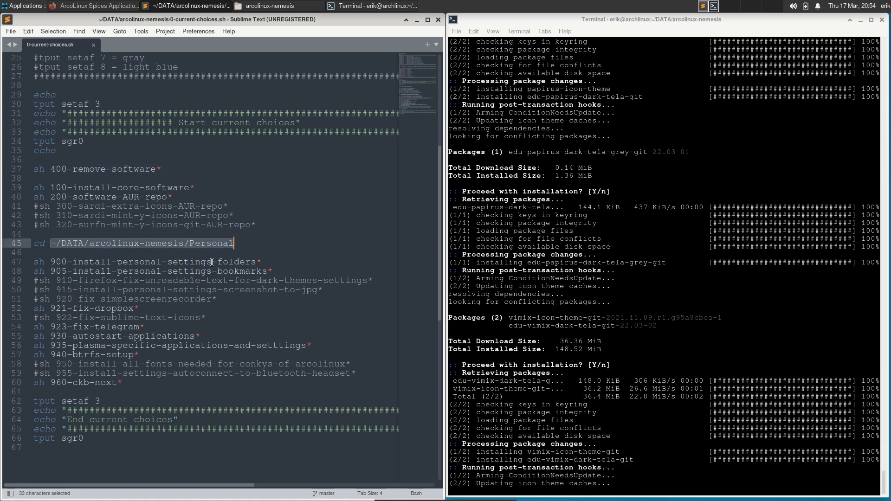
Step: Scroll the terminal output as the script installs fonts, icons and VirtualBox modules through to the End banner
{"action": "left_click", "coordinate": [109, 308]}
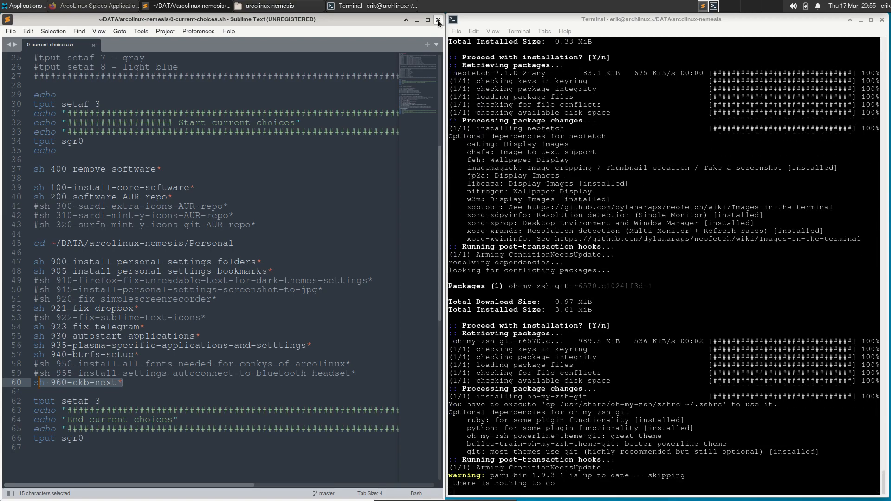
{"action": "scroll", "scroll_direction": "down", "scroll_amount": 3}
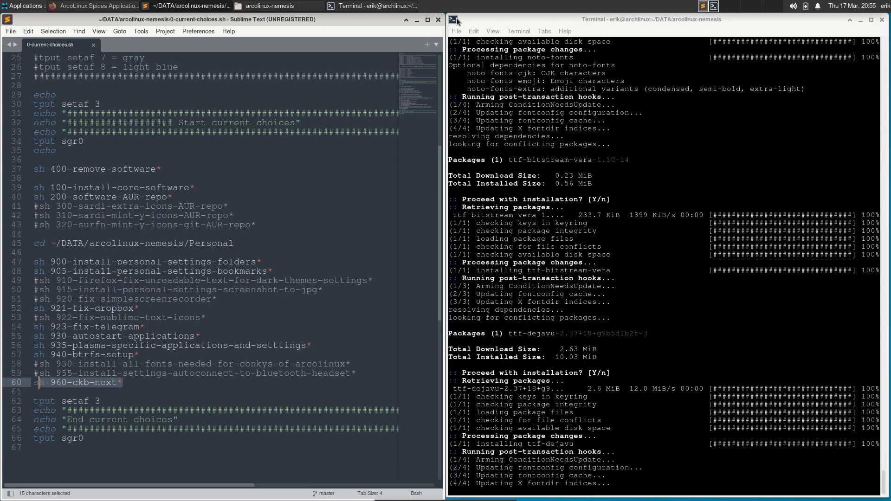
{"action": "scroll", "scroll_direction": "down", "scroll_amount": 3}
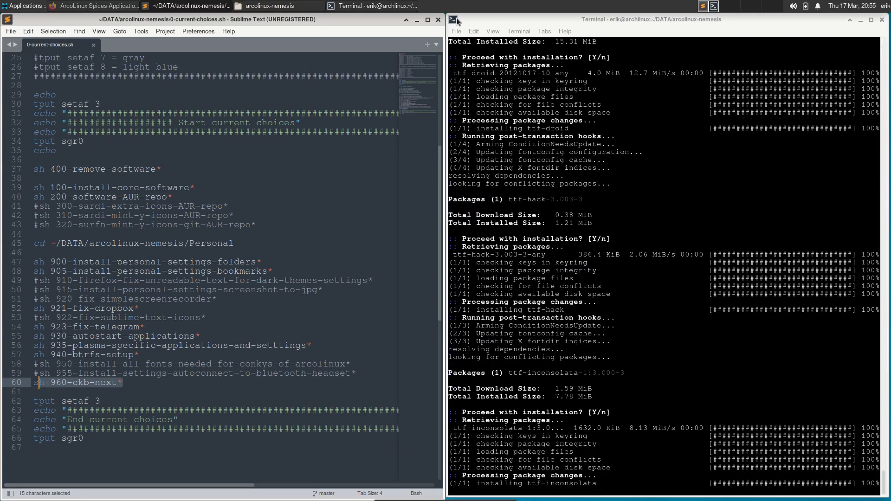
{"action": "scroll", "scroll_direction": "down", "scroll_amount": 3}
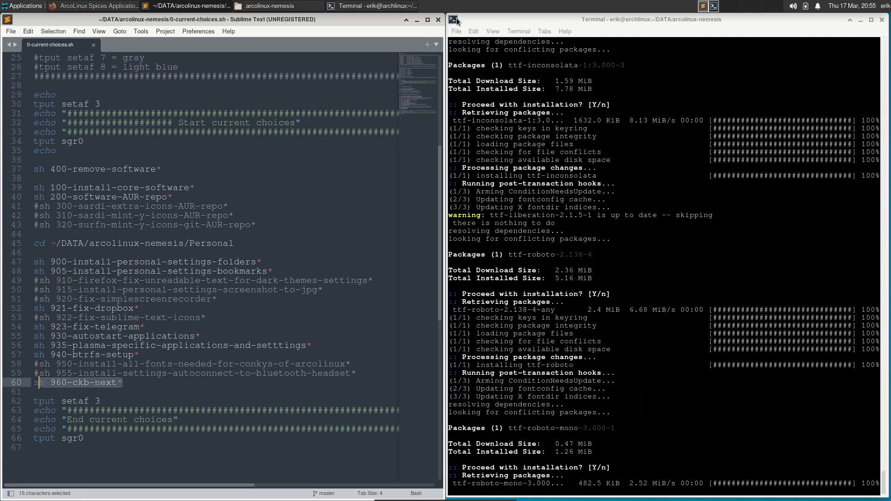
{"action": "scroll", "scroll_direction": "down", "scroll_amount": 3}
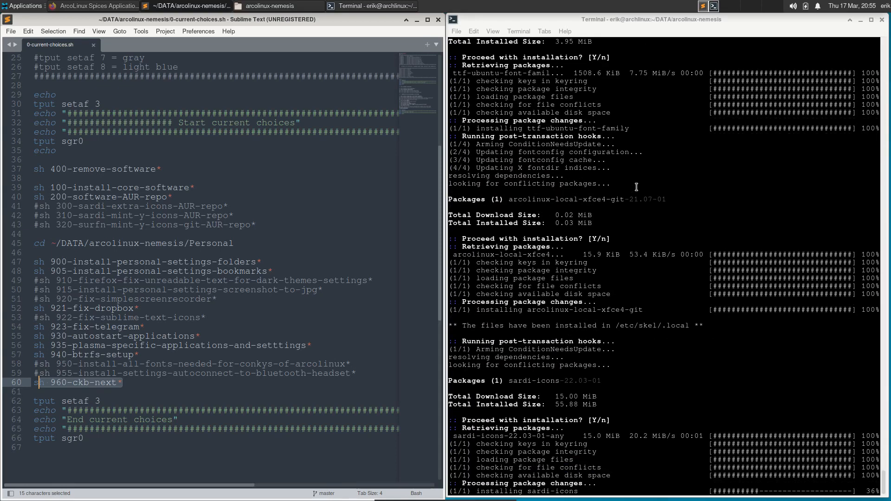
{"action": "scroll", "scroll_direction": "down", "scroll_amount": 3}
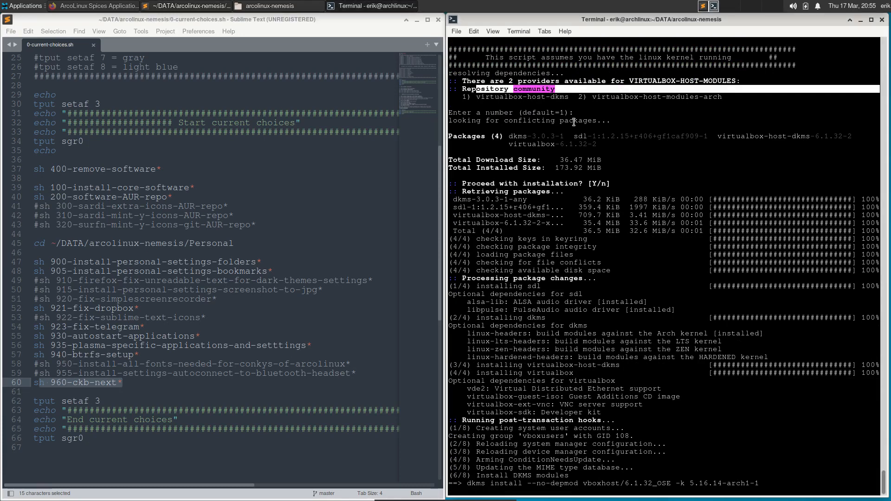
{"action": "scroll", "scroll_direction": "down", "scroll_amount": 3}
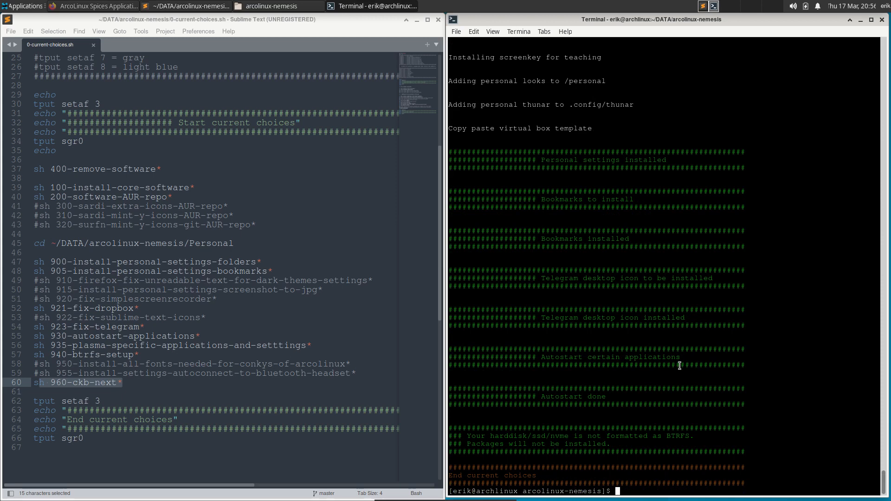
Step: After the mistyped update command fails, run sudo reboot to restart the system
{"action": "type", "text": "sr"}
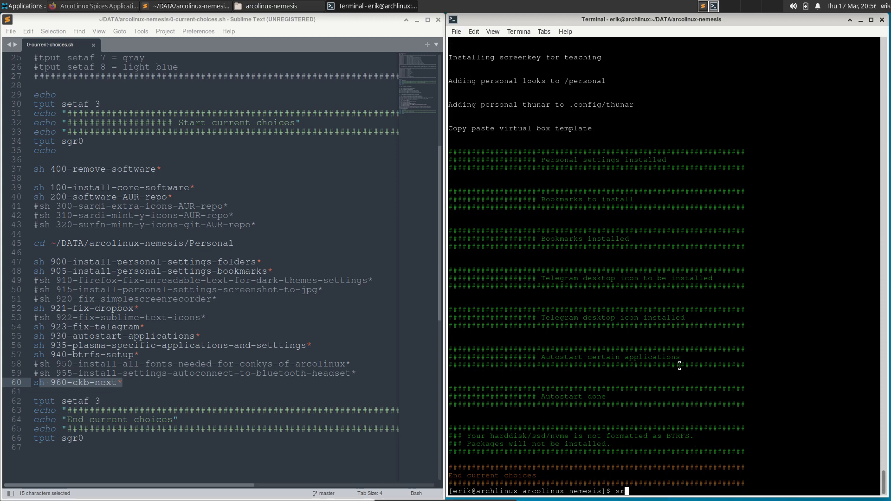
{"action": "key", "text": "BackSpace"}
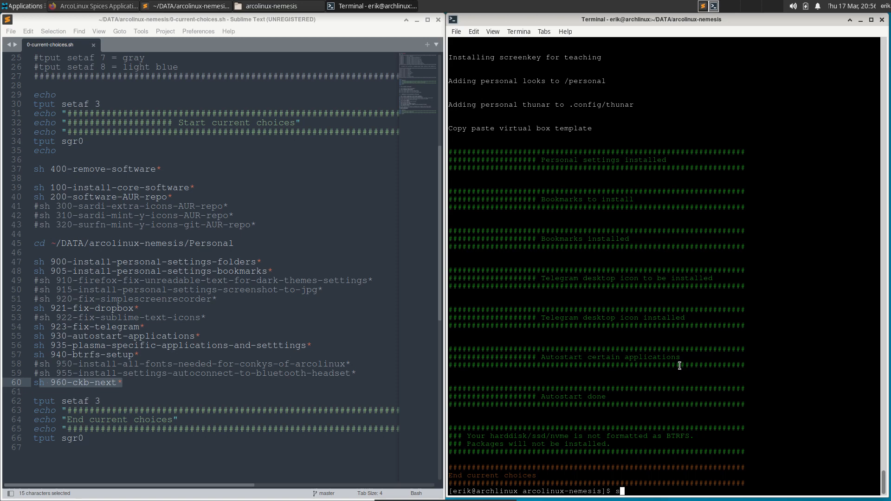
{"action": "type", "text": "update"}
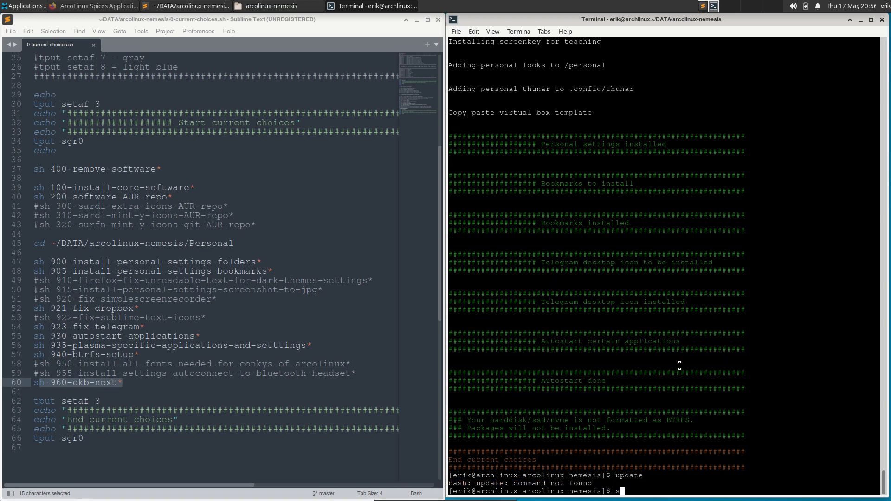
{"action": "type", "text": "udo"}
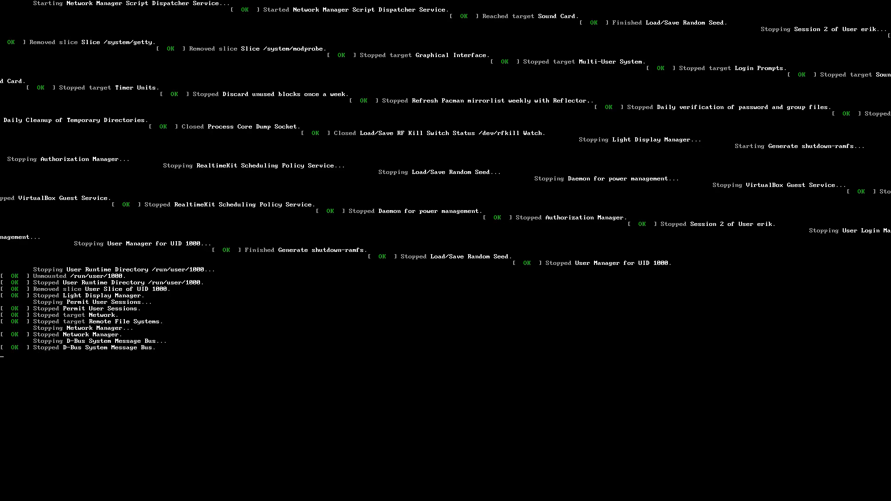
Step: Boot the existing installed OS from the Arch boot menu to reach the LightDM login
{"action": "scroll", "scroll_direction": "down", "scroll_amount": 3}
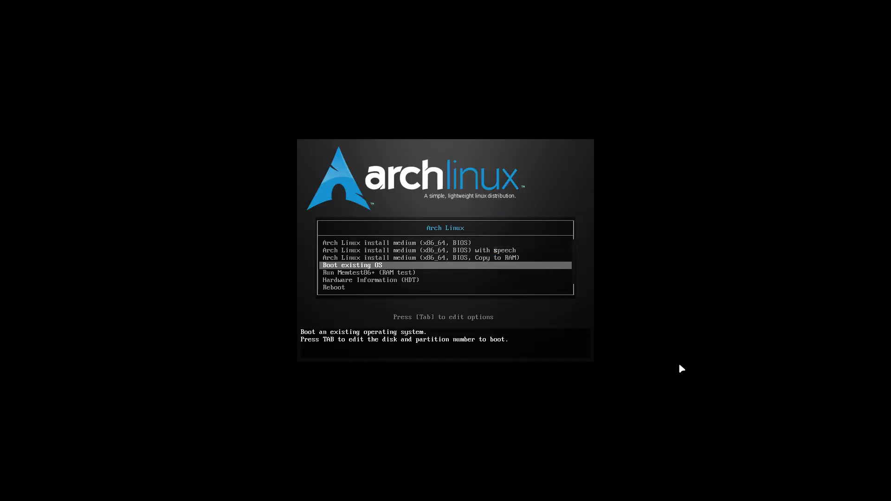
{"action": "key", "text": "enter"}
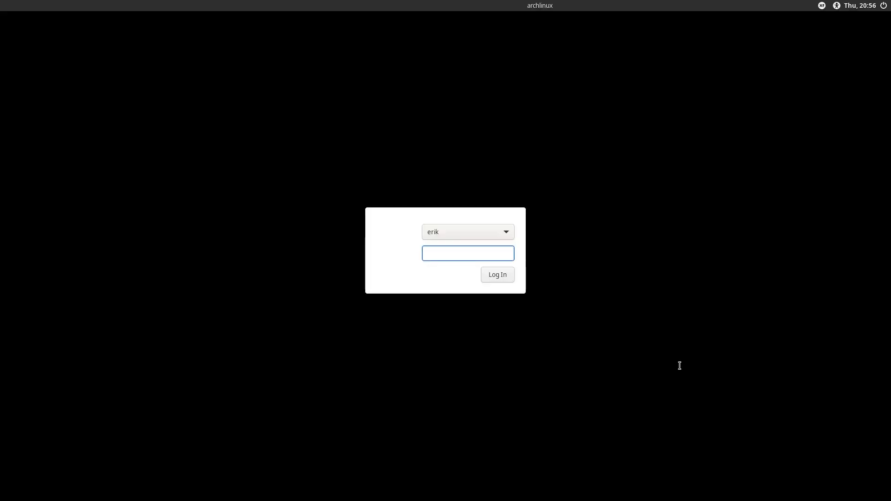
Step: Log in, close the Insync welcome window and the Discord Firefox tab, then bring up Variety's tray menu
{"action": "left_click", "coordinate": [496, 274]}
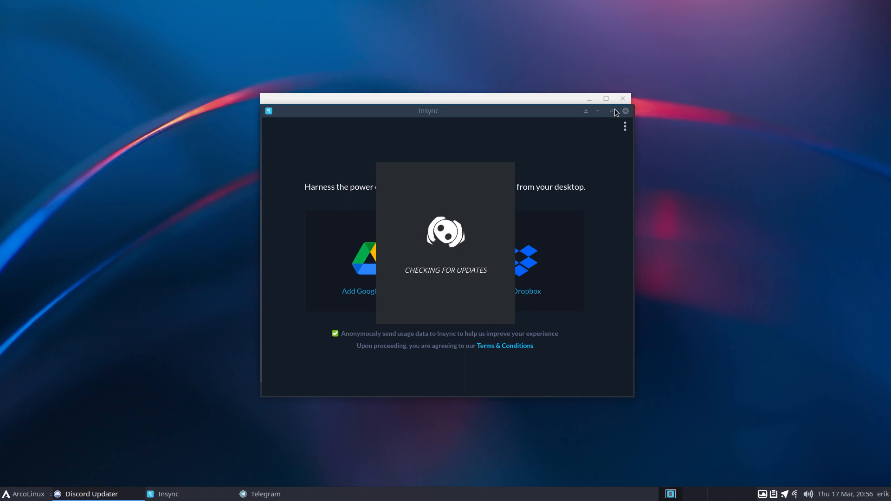
{"action": "left_click", "coordinate": [624, 111]}
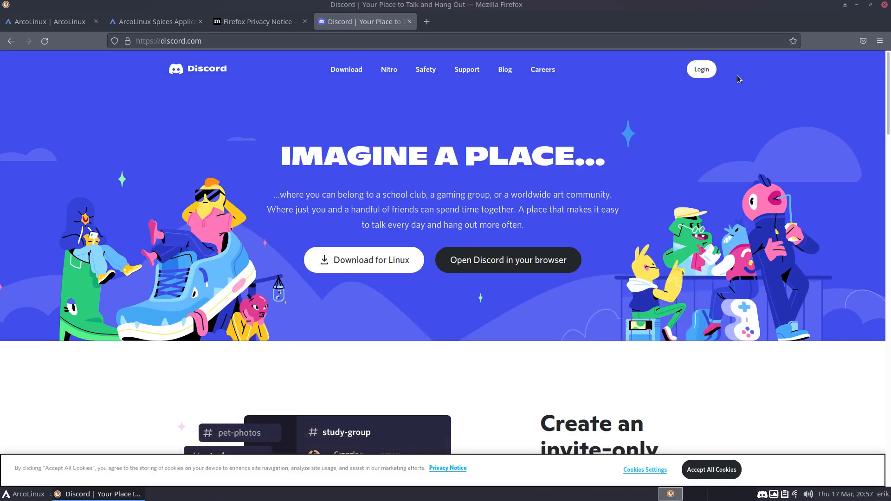
{"action": "left_click", "coordinate": [858, 5]}
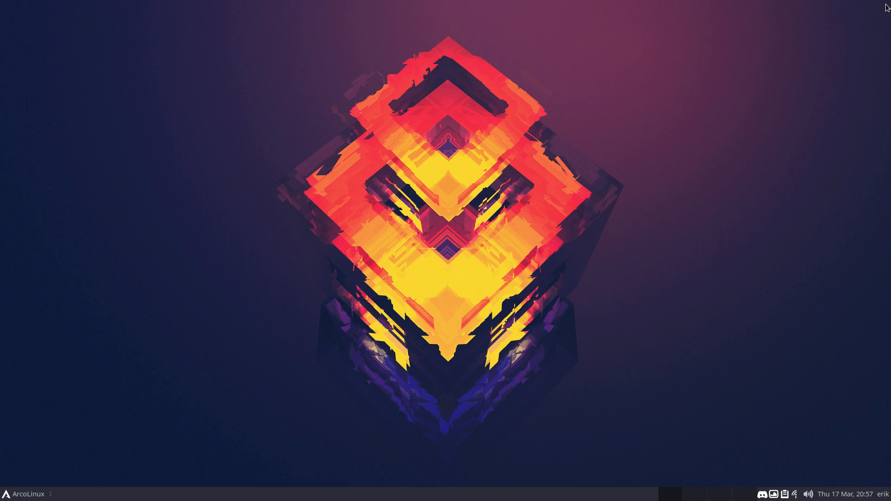
{"action": "mouse_move", "coordinate": [544, 317]}
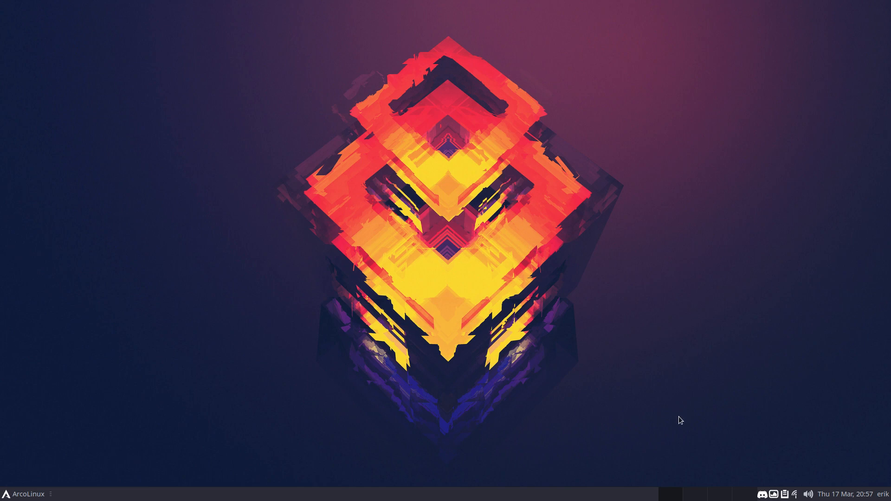
{"action": "right_click", "coordinate": [681, 420]}
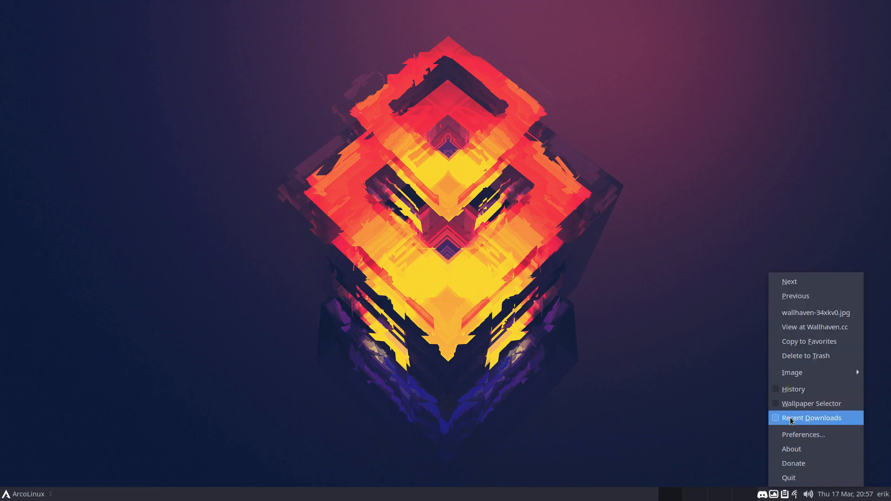
Step: Use Variety's Wallpaper Selector to set the wolf-DJ wallpaper, then hide the selector
{"action": "left_click", "coordinate": [812, 418]}
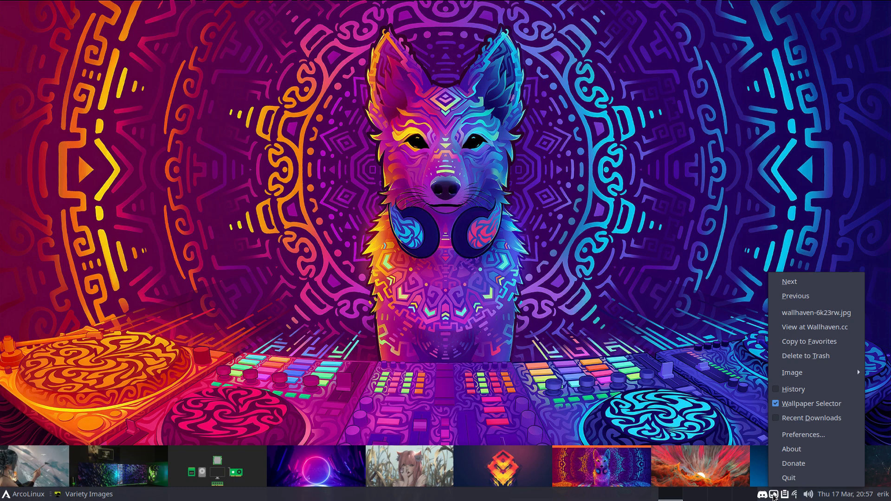
{"action": "left_click", "coordinate": [560, 395]}
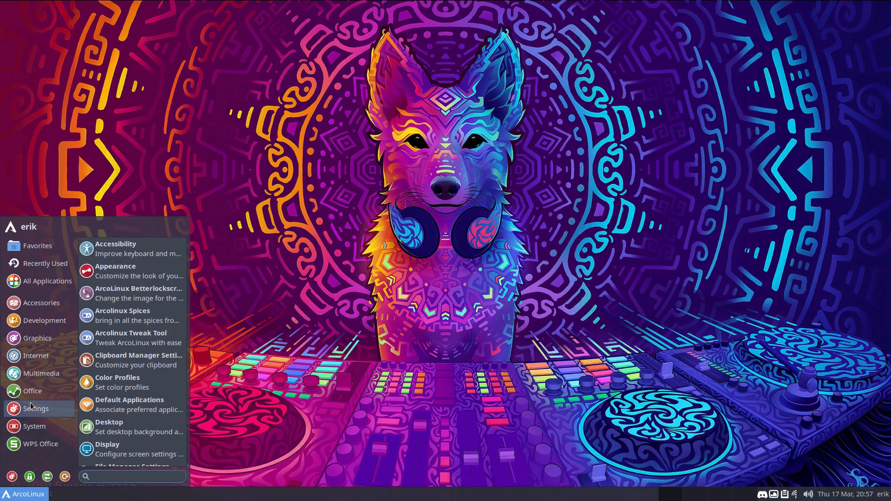
Step: Run tofish in Alacritty to make fish the login shell, then log out
{"action": "left_click", "coordinate": [427, 201]}
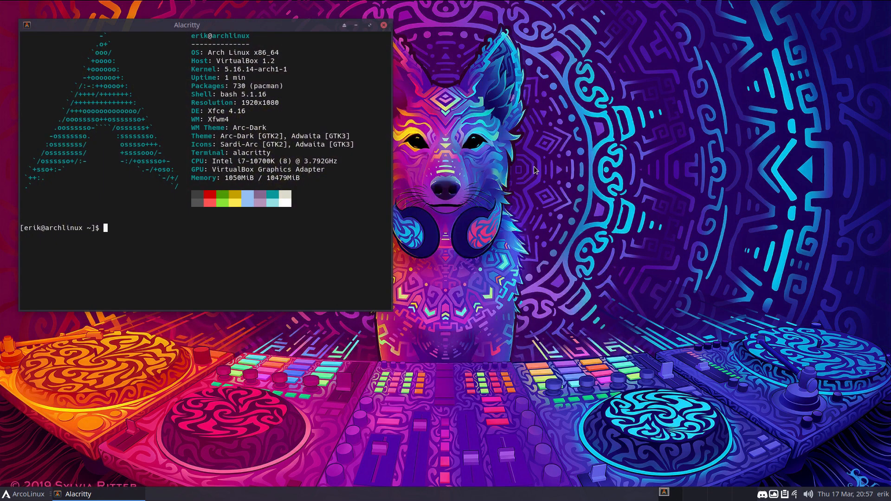
{"action": "type", "text": "tofish"}
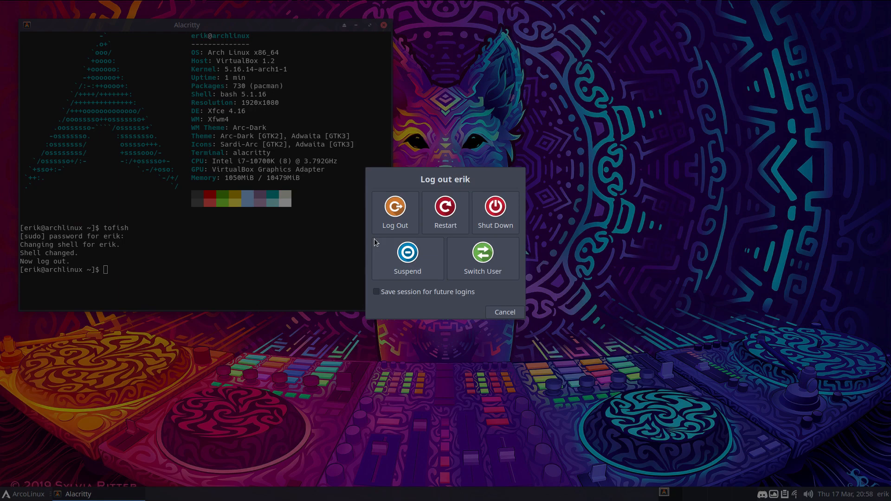
{"action": "left_click", "coordinate": [396, 213]}
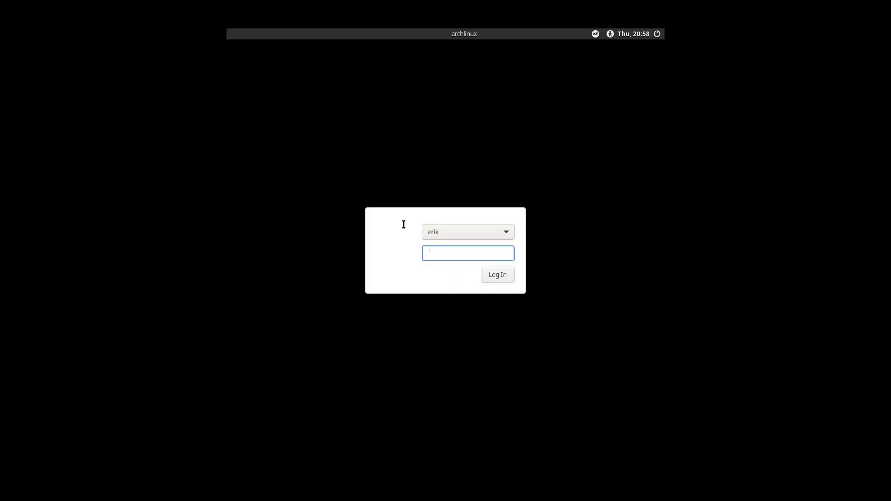
Step: Log back in and launch a terminal to confirm it now runs the fish shell
{"action": "left_click", "coordinate": [495, 275]}
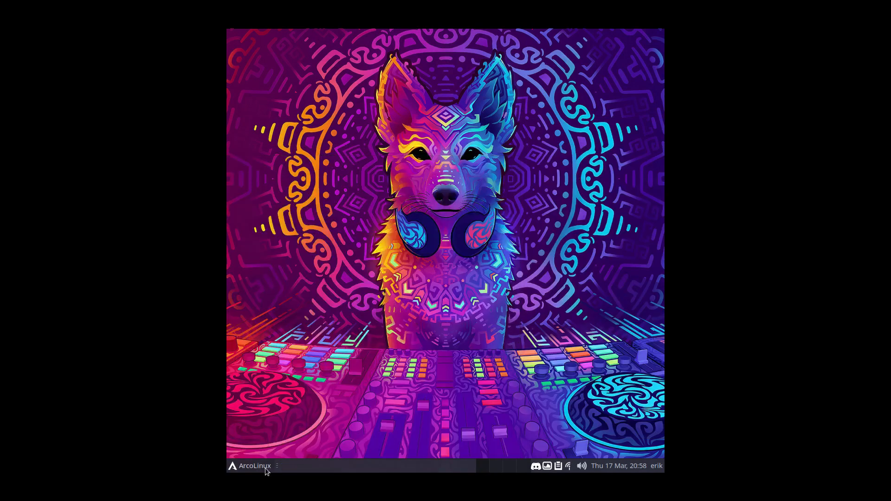
{"action": "left_click", "coordinate": [255, 465]}
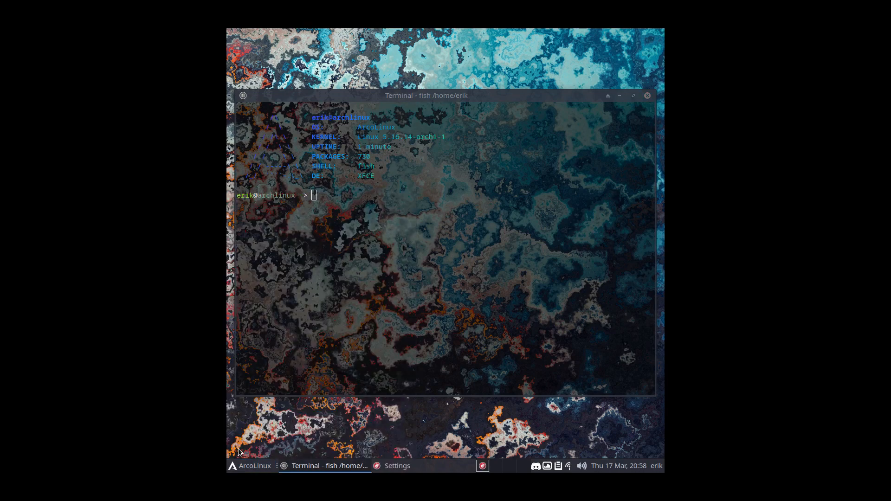
{"action": "left_click", "coordinate": [396, 466]}
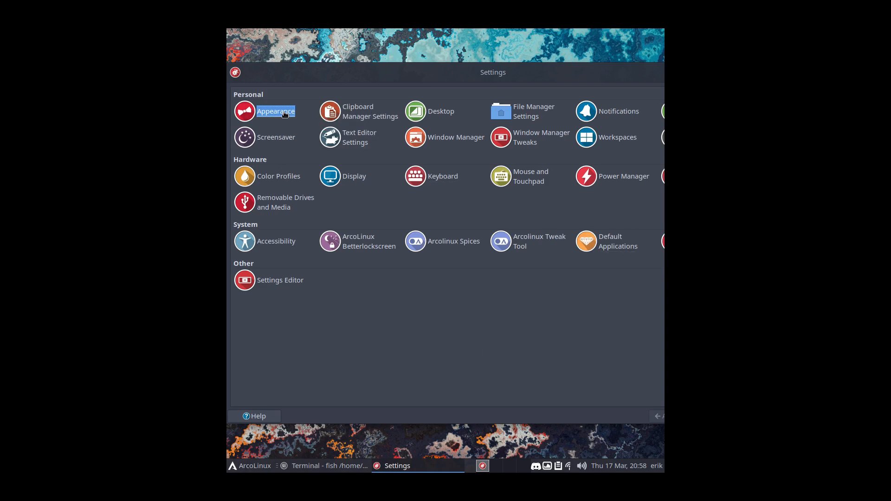
{"action": "mouse_move", "coordinate": [477, 242]}
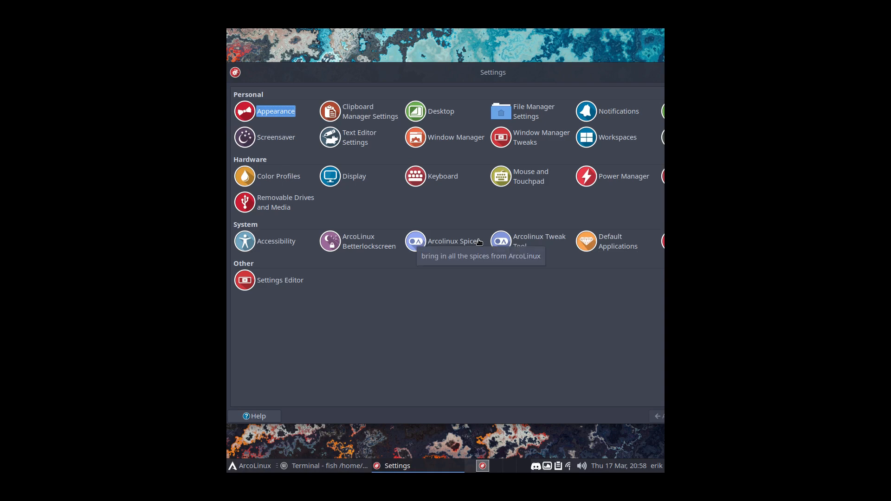
{"action": "mouse_move", "coordinate": [379, 171]}
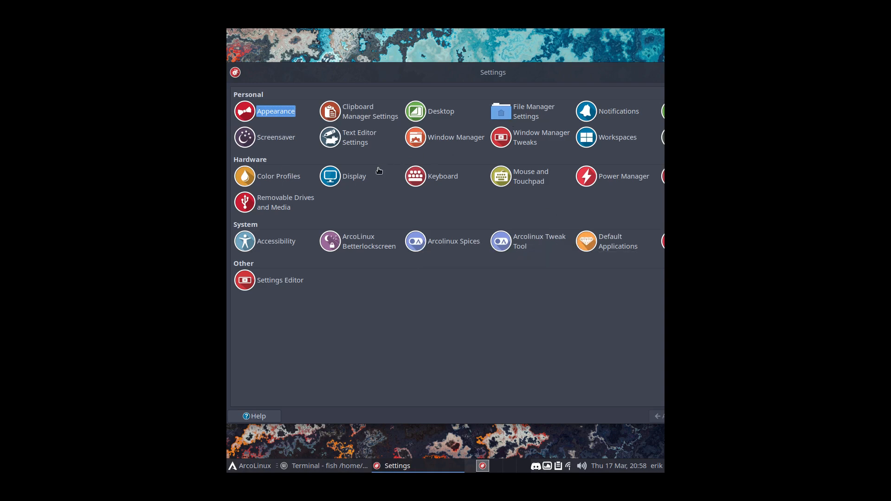
Step: Set the display resolution to 1920x1080 and keep the new configuration
{"action": "left_click", "coordinate": [343, 176]}
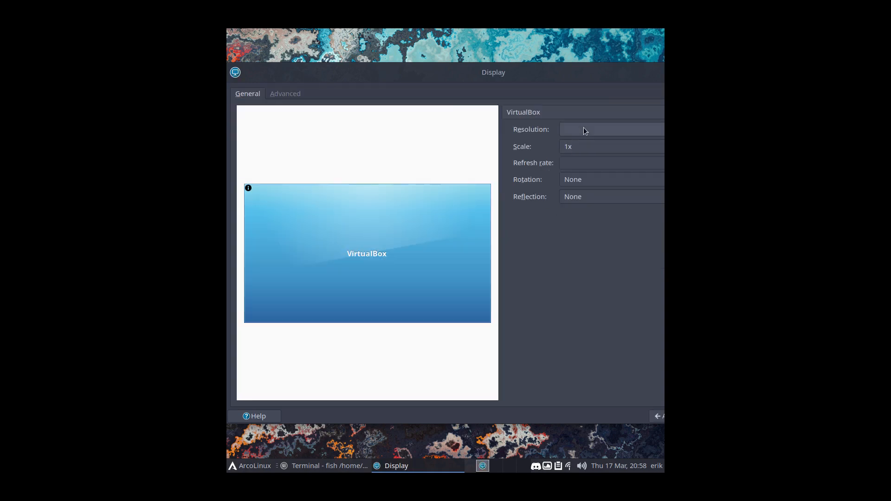
{"action": "left_click", "coordinate": [611, 129]}
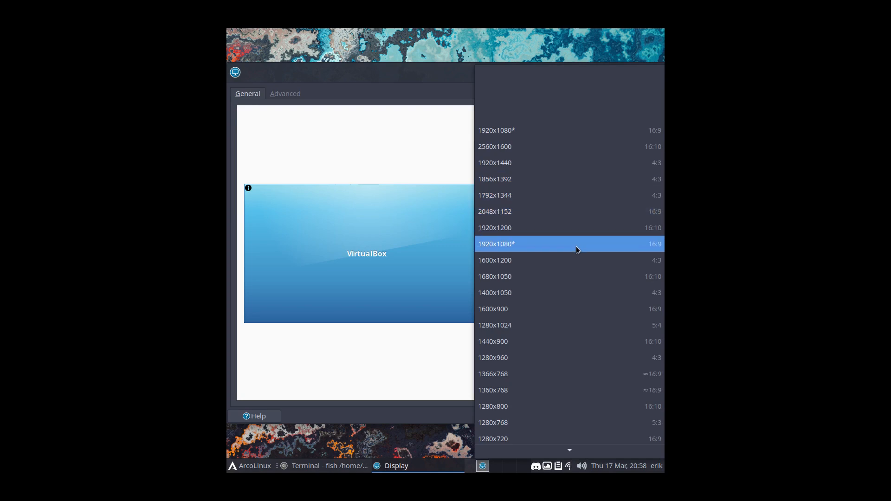
{"action": "left_click", "coordinate": [496, 245]}
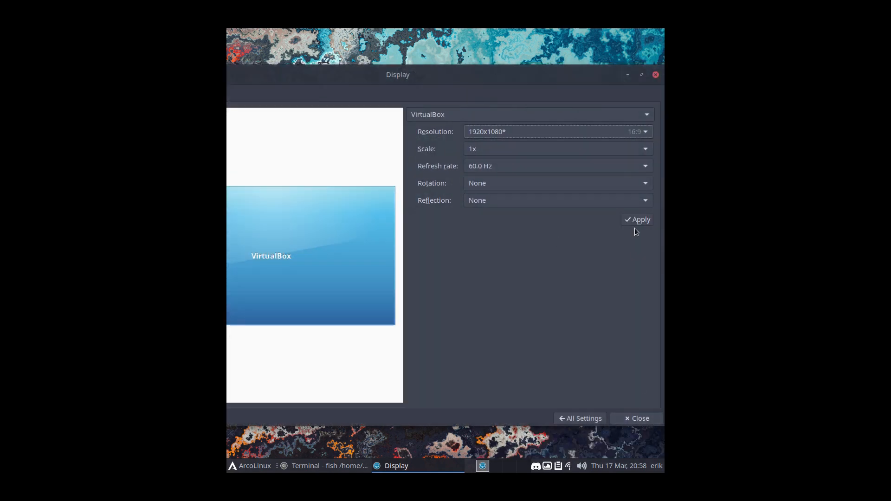
{"action": "left_click", "coordinate": [637, 219]}
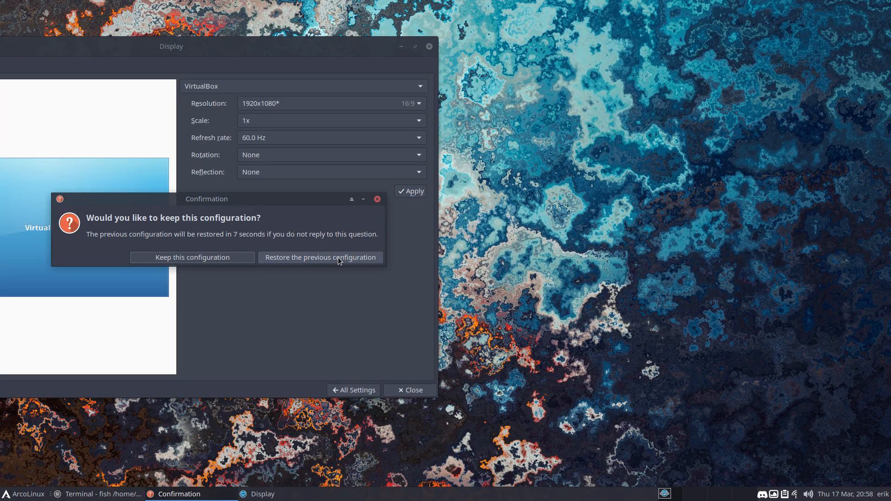
{"action": "left_click", "coordinate": [320, 258]}
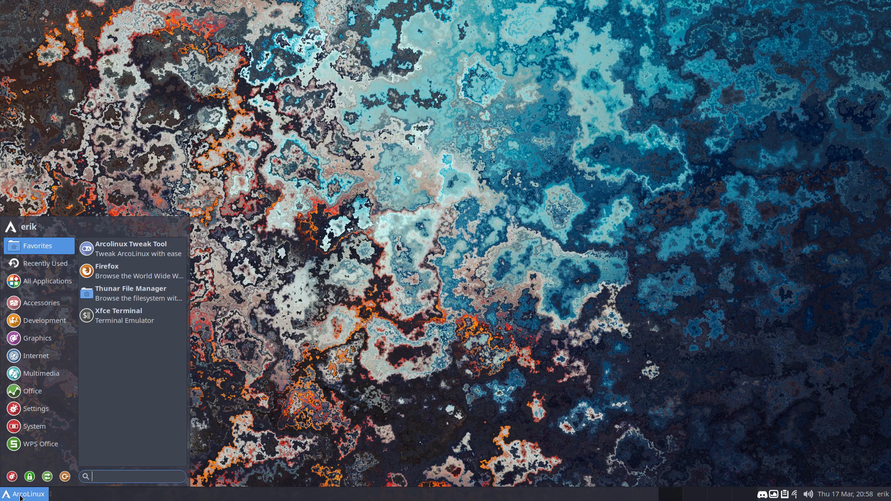
Step: Apply the Ayu-Mirage-Dark style and a new colourful icon theme in Appearance settings
{"action": "left_click", "coordinate": [35, 408]}
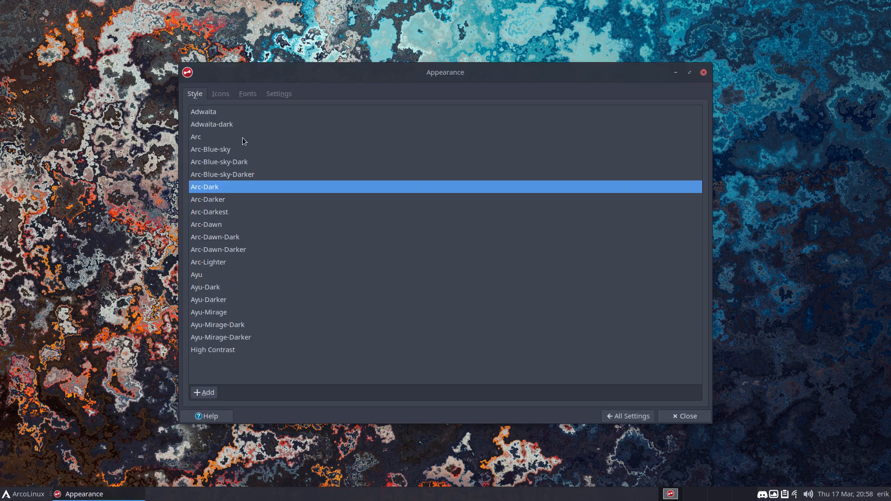
{"action": "mouse_move", "coordinate": [232, 300]}
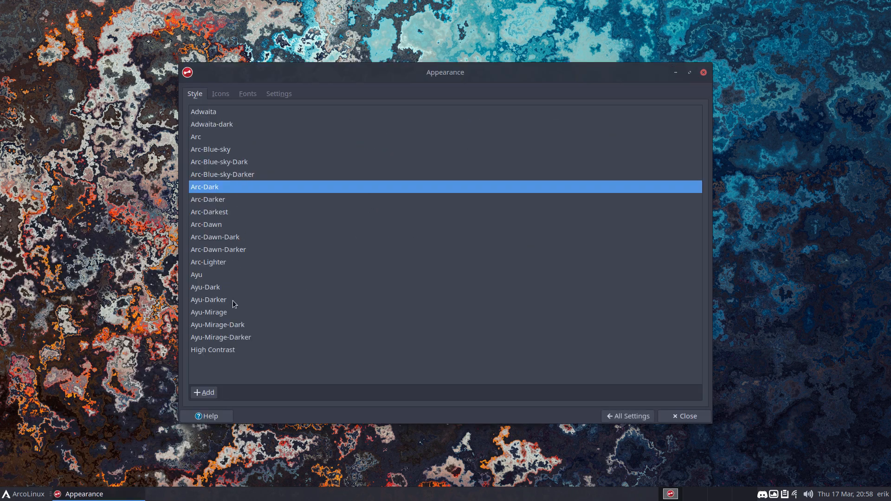
{"action": "left_click", "coordinate": [217, 325]}
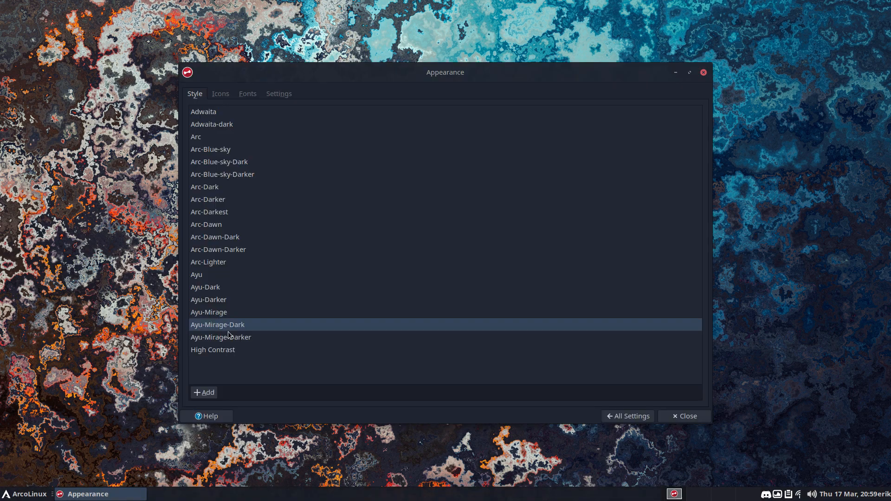
{"action": "mouse_move", "coordinate": [222, 79]}
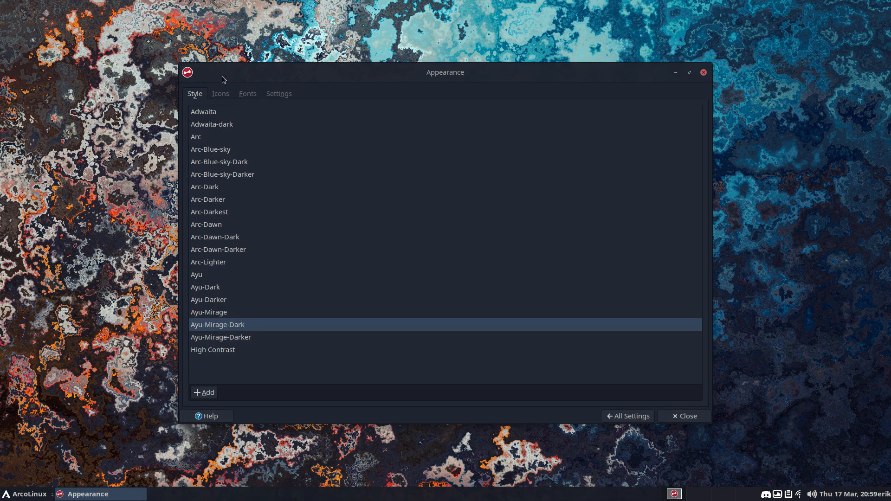
{"action": "left_click", "coordinate": [221, 93]}
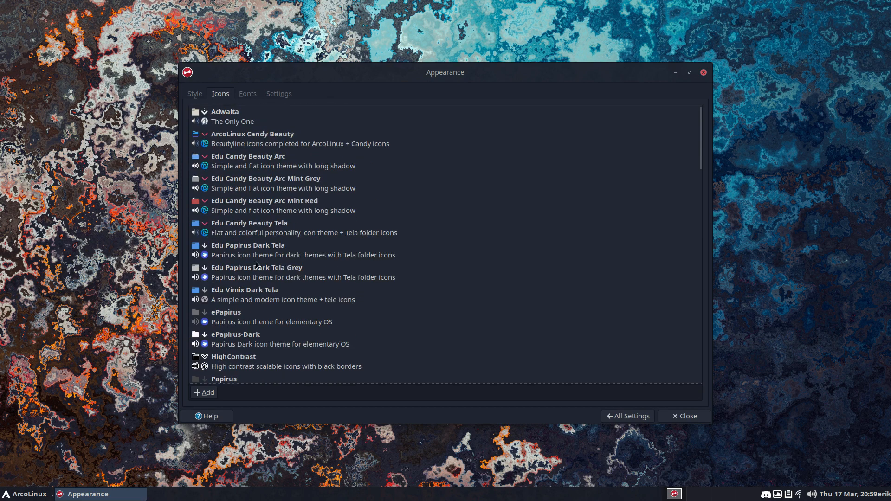
{"action": "left_click", "coordinate": [249, 223]}
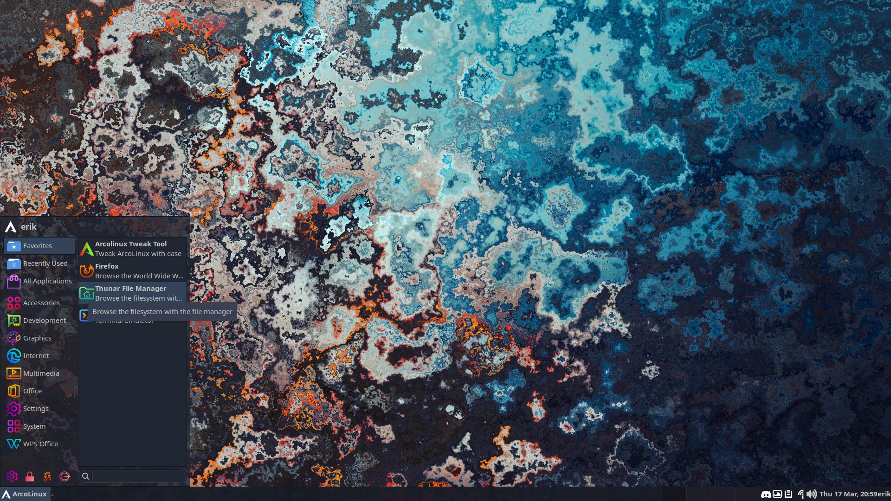
{"action": "mouse_move", "coordinate": [458, 283]}
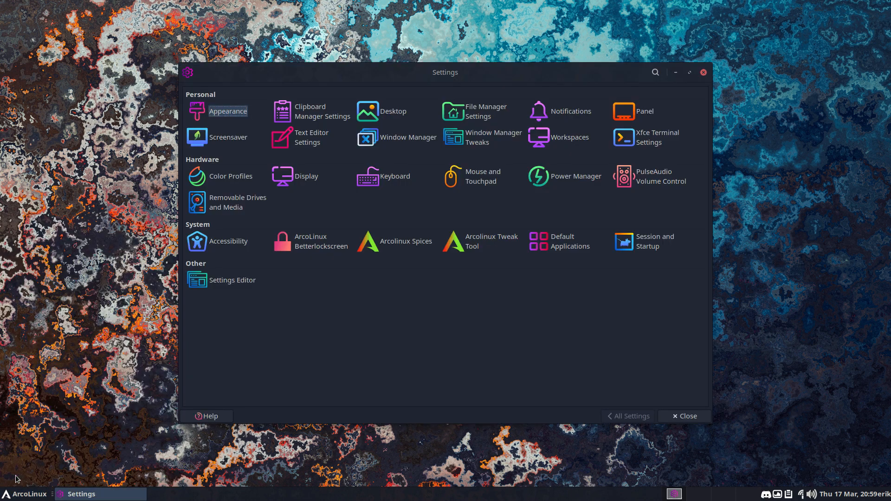
{"action": "mouse_move", "coordinate": [381, 389]}
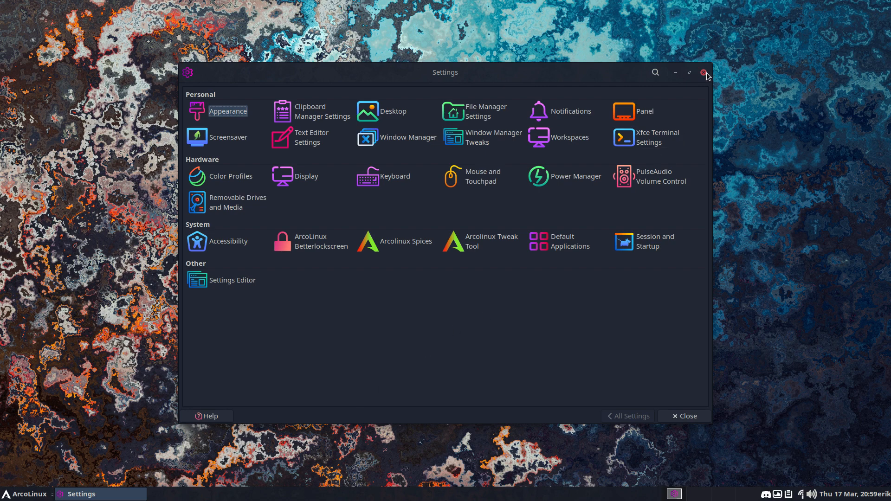
Step: Close the Settings window and launch Firefox from the whisker menu Favorites
{"action": "left_click", "coordinate": [707, 72]}
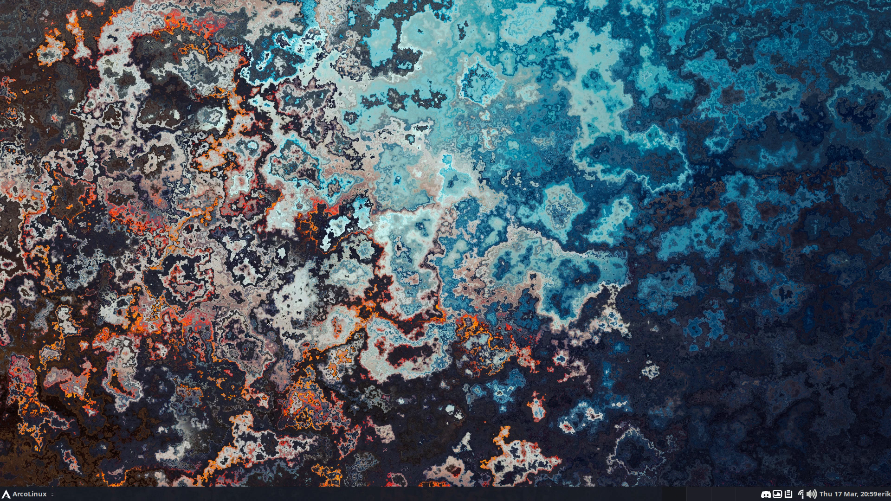
{"action": "left_click", "coordinate": [22, 493]}
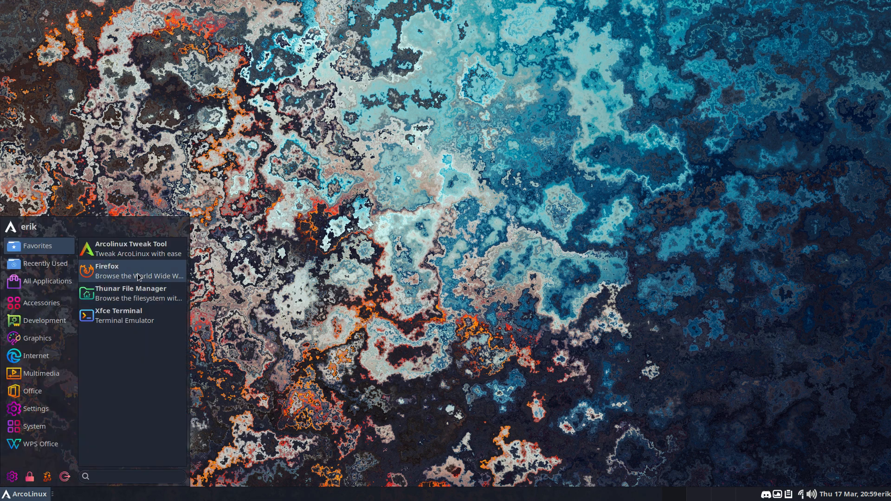
{"action": "left_click", "coordinate": [107, 266]}
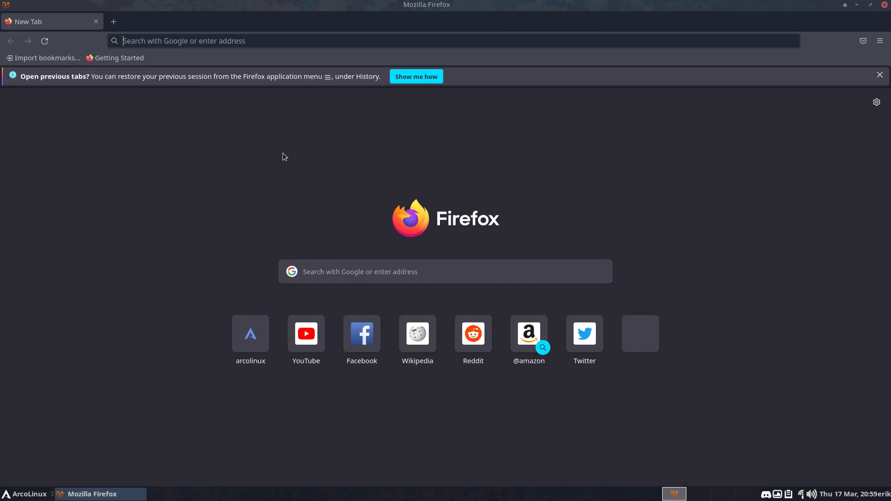
Step: Visit arcolinux.info's AA page, follow the SourceForge link and show the Files list with the archlinux-2022.03.17 ISO
{"action": "type", "text": "arcolinux.info/"}
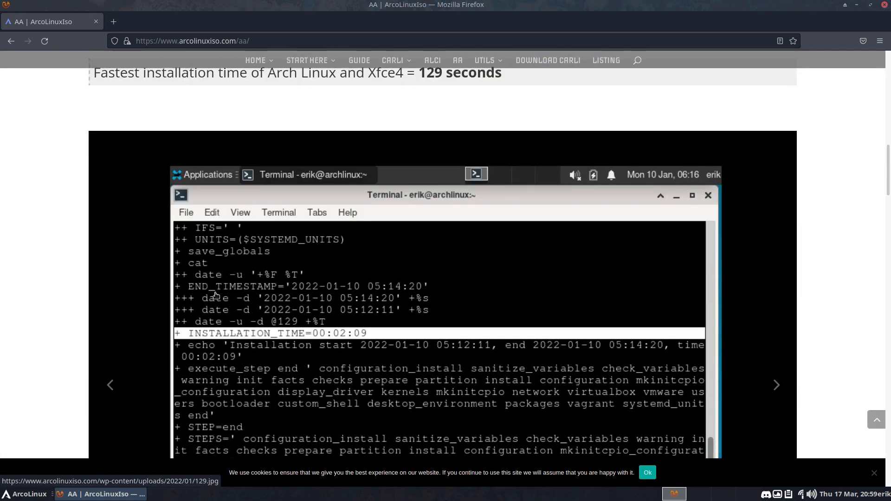
{"action": "scroll", "scroll_direction": "down", "scroll_amount": 3}
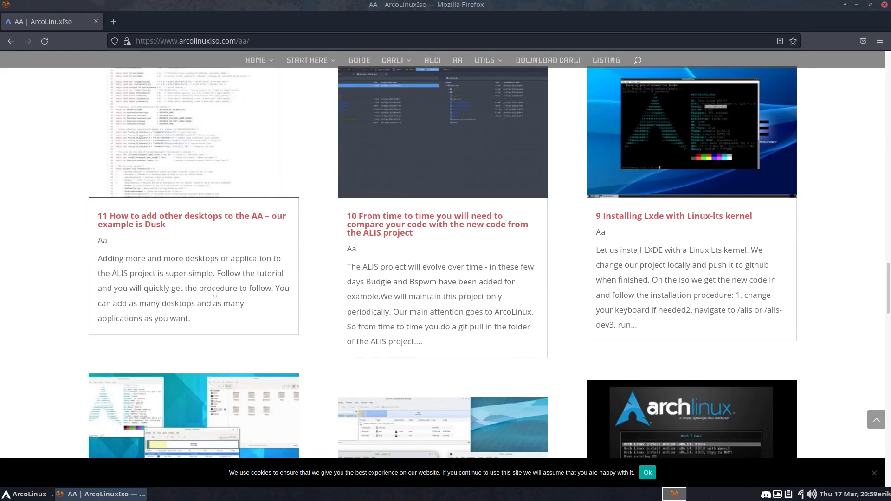
{"action": "scroll", "scroll_direction": "down", "scroll_amount": 3}
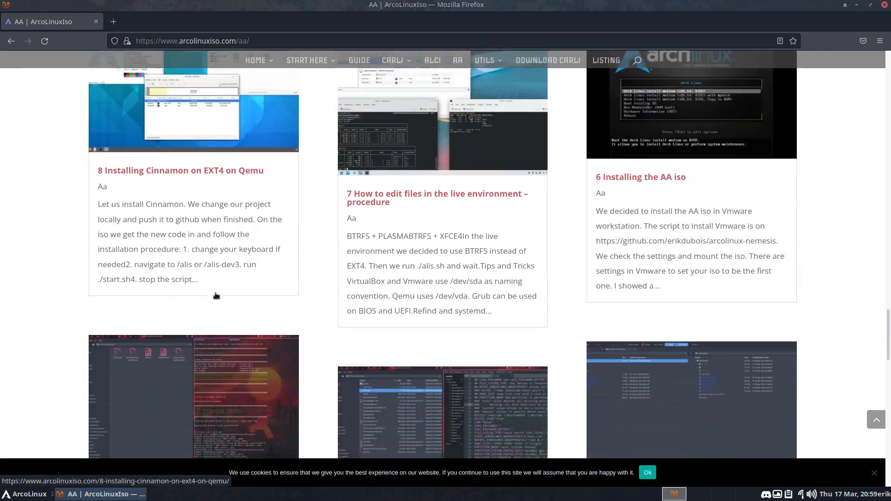
{"action": "scroll", "scroll_direction": "down", "scroll_amount": 3}
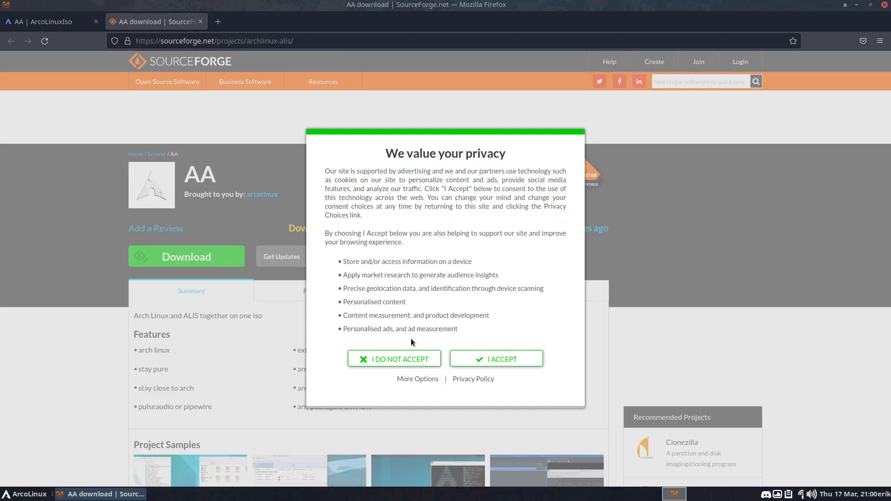
{"action": "left_click", "coordinate": [495, 358]}
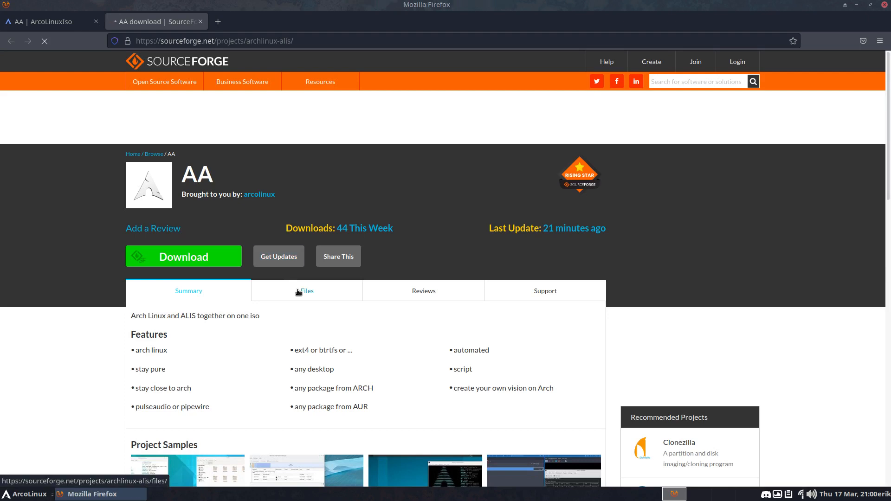
{"action": "left_click", "coordinate": [307, 291]}
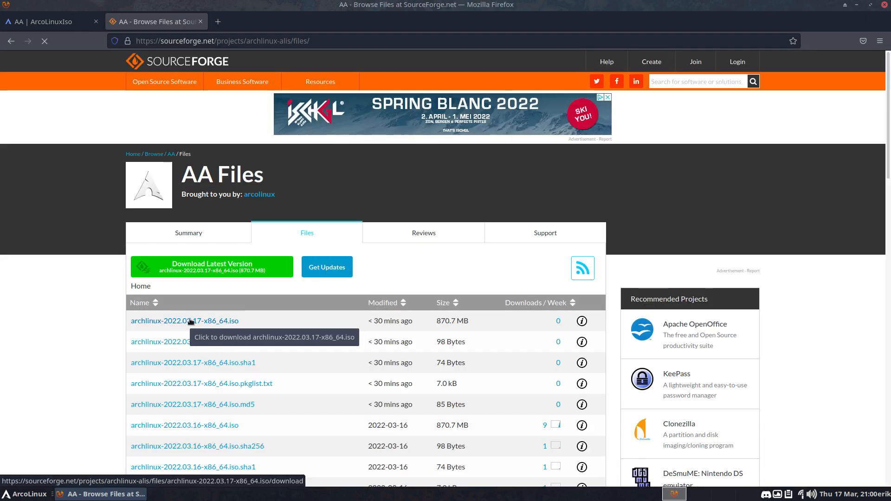